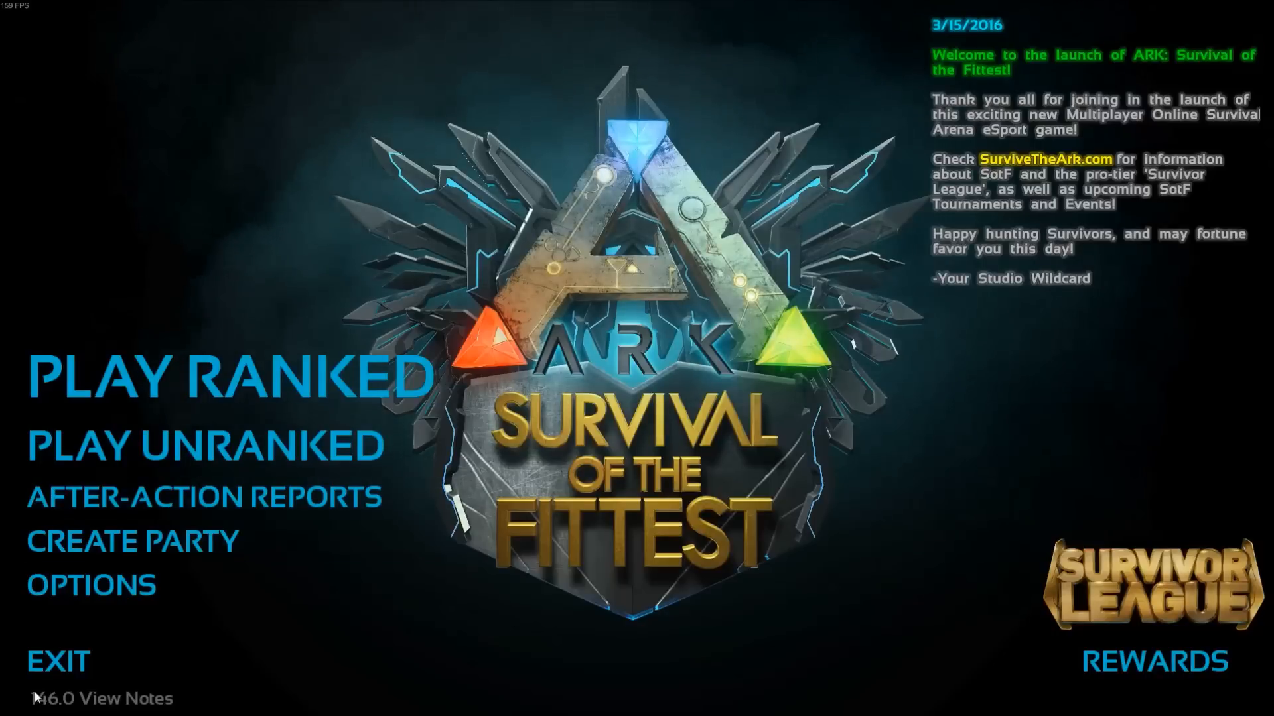
Go to the Options screen from the ARK main menu
left_click(91, 586)
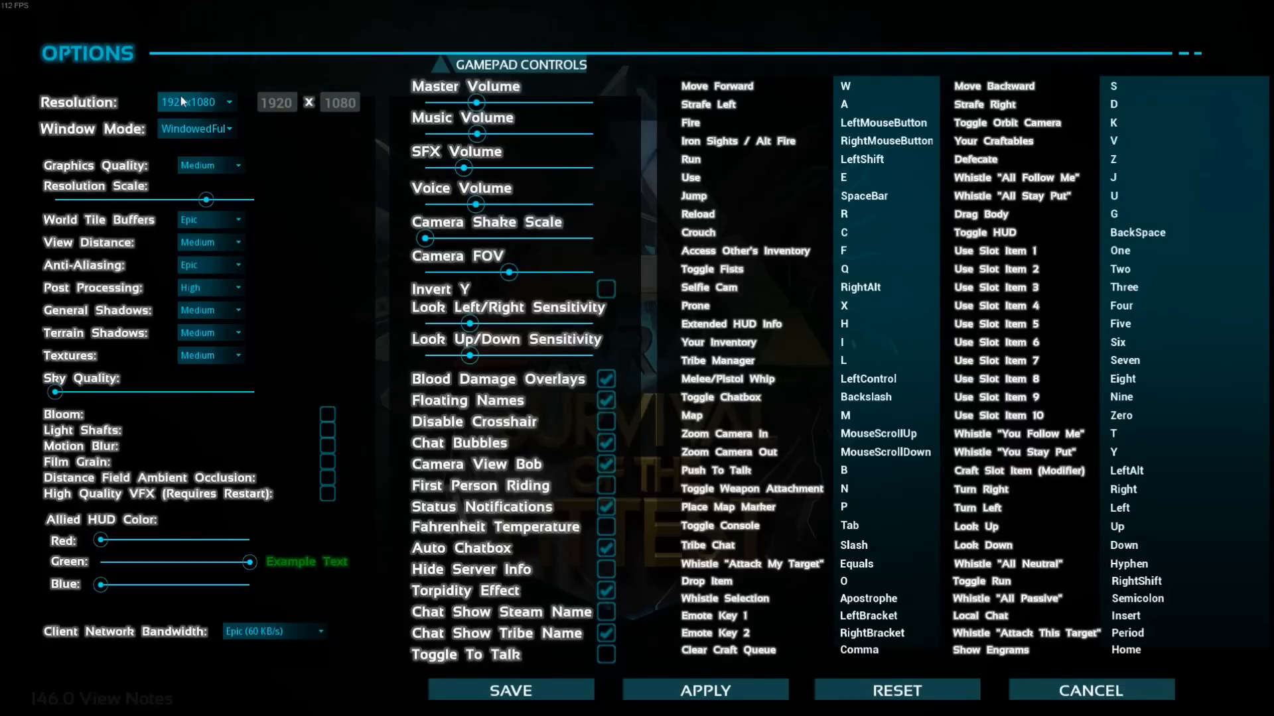
mouse_move(276, 139)
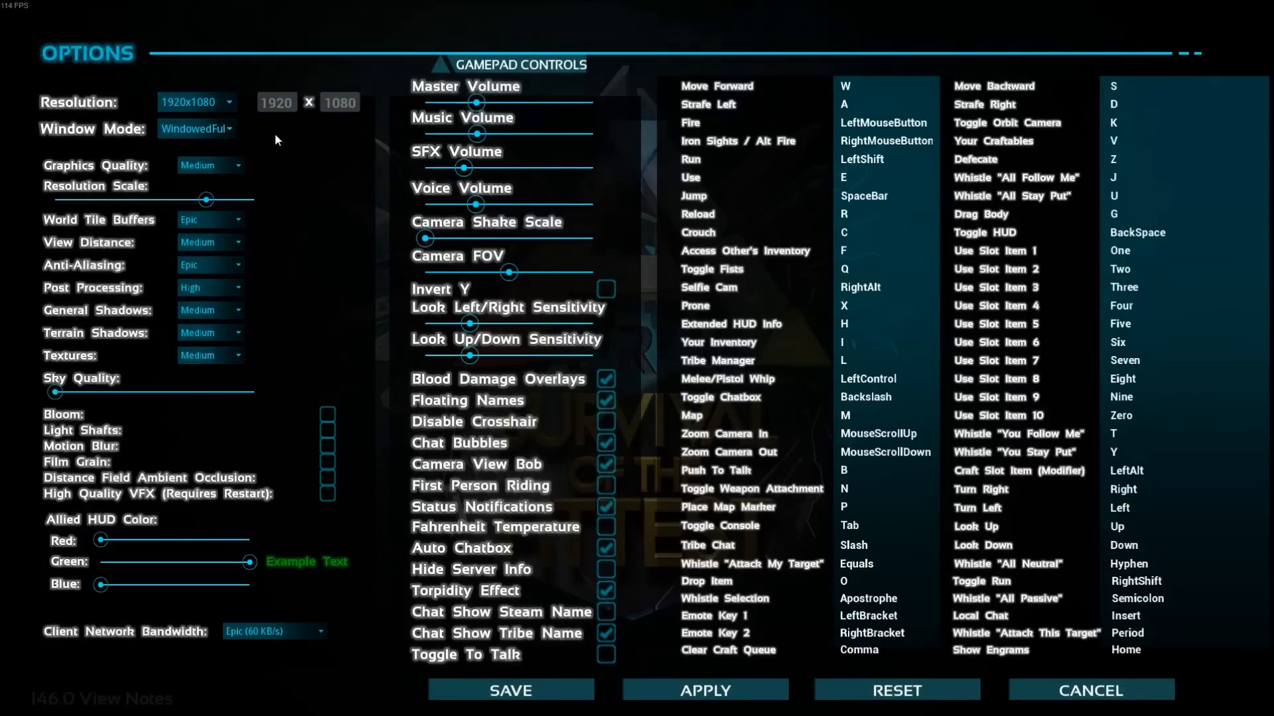
mouse_move(297, 217)
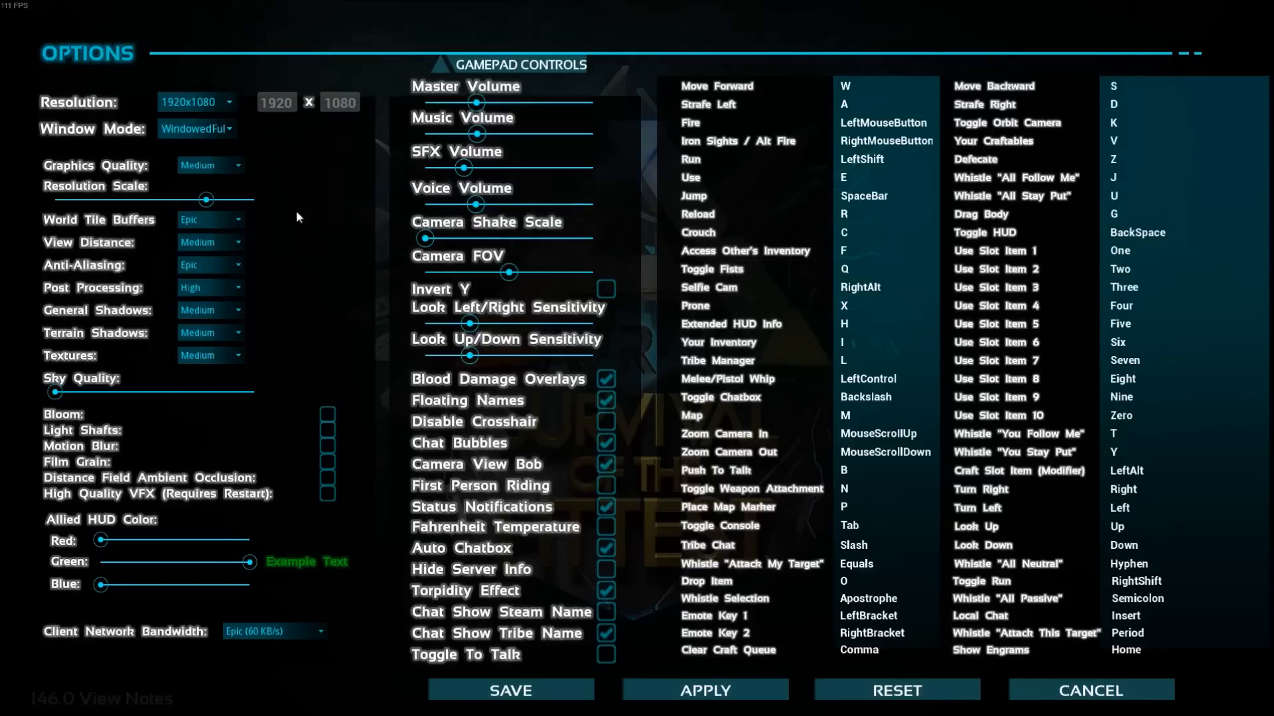
Set Graphics Quality to High and leave View Distance at Medium
left_click(207, 165)
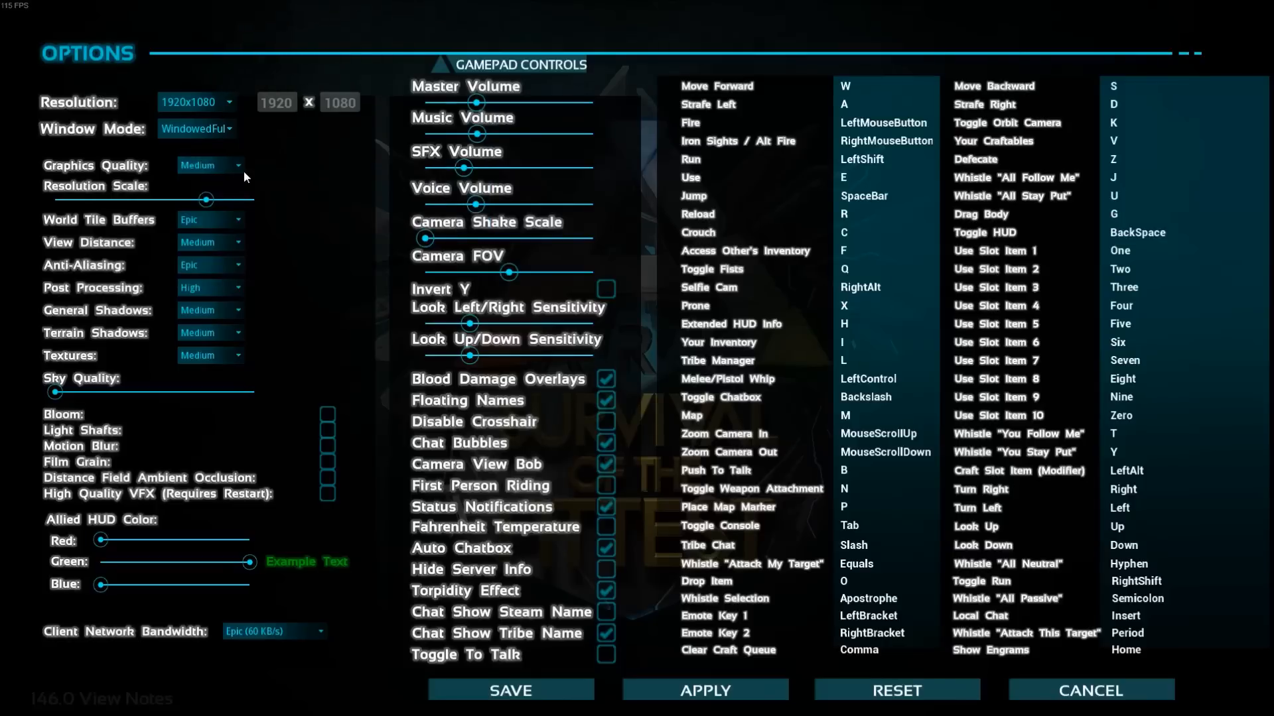
left_click(210, 165)
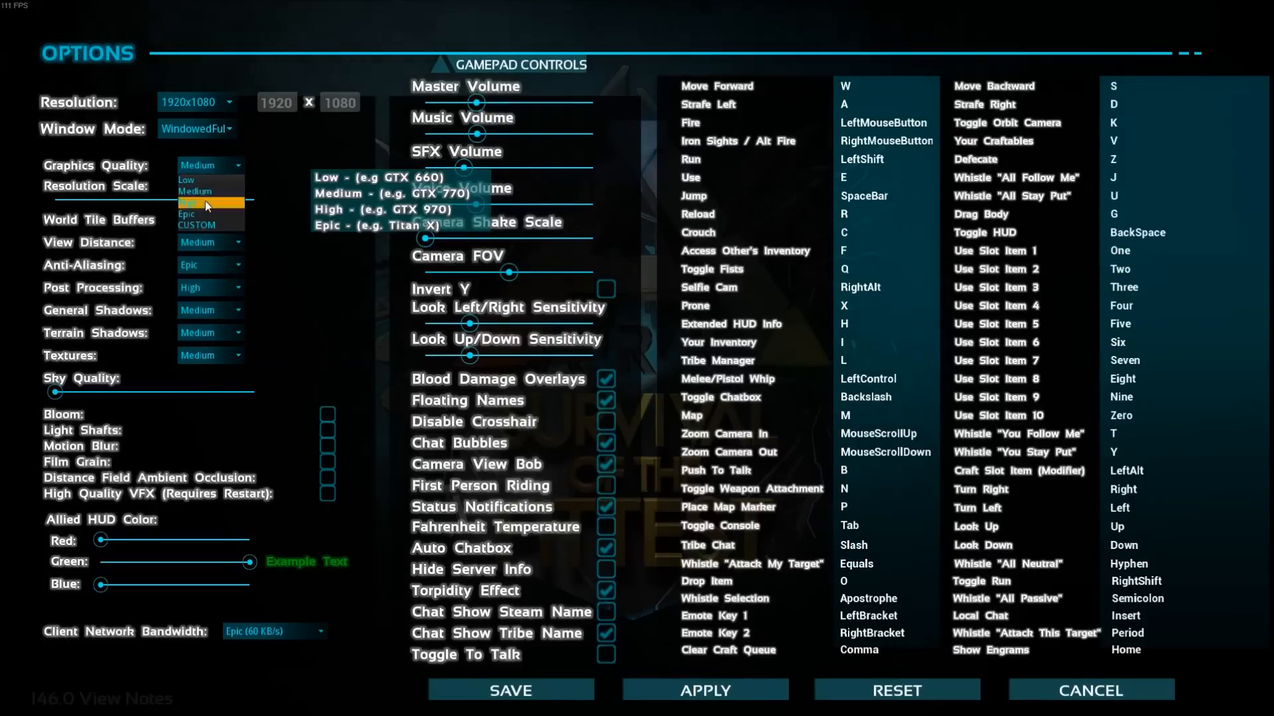
left_click(210, 205)
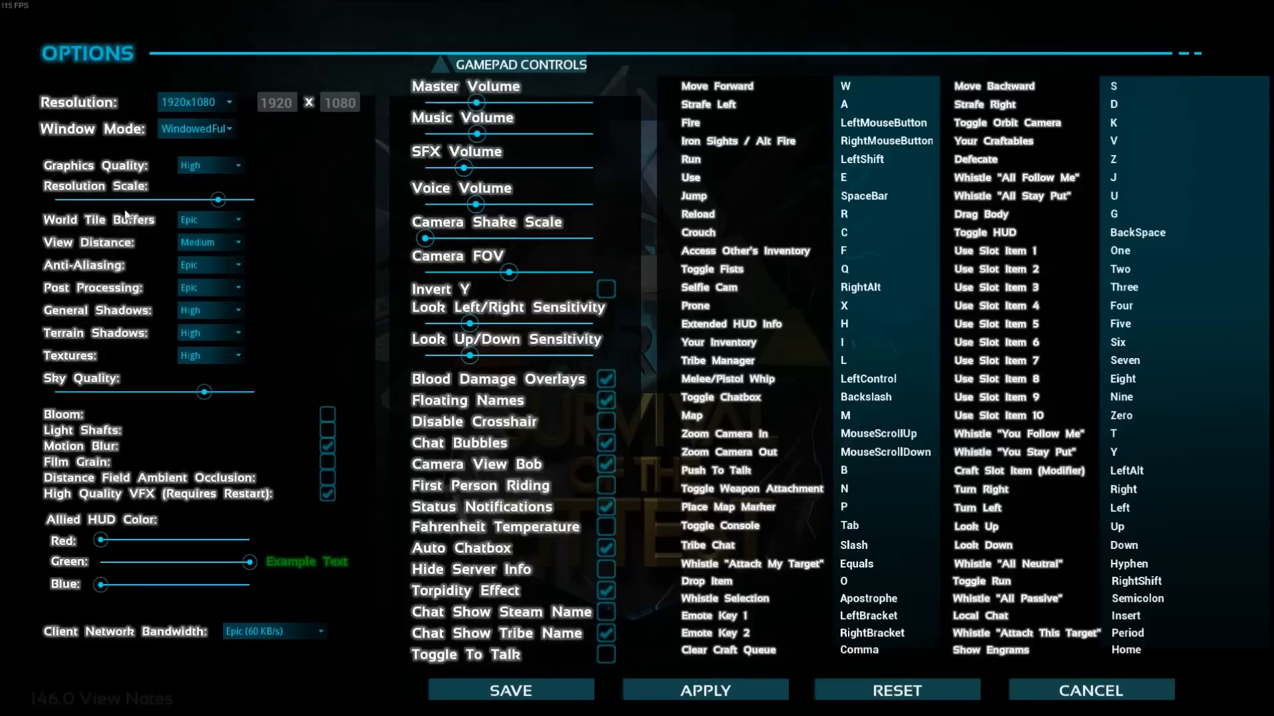
mouse_move(229, 211)
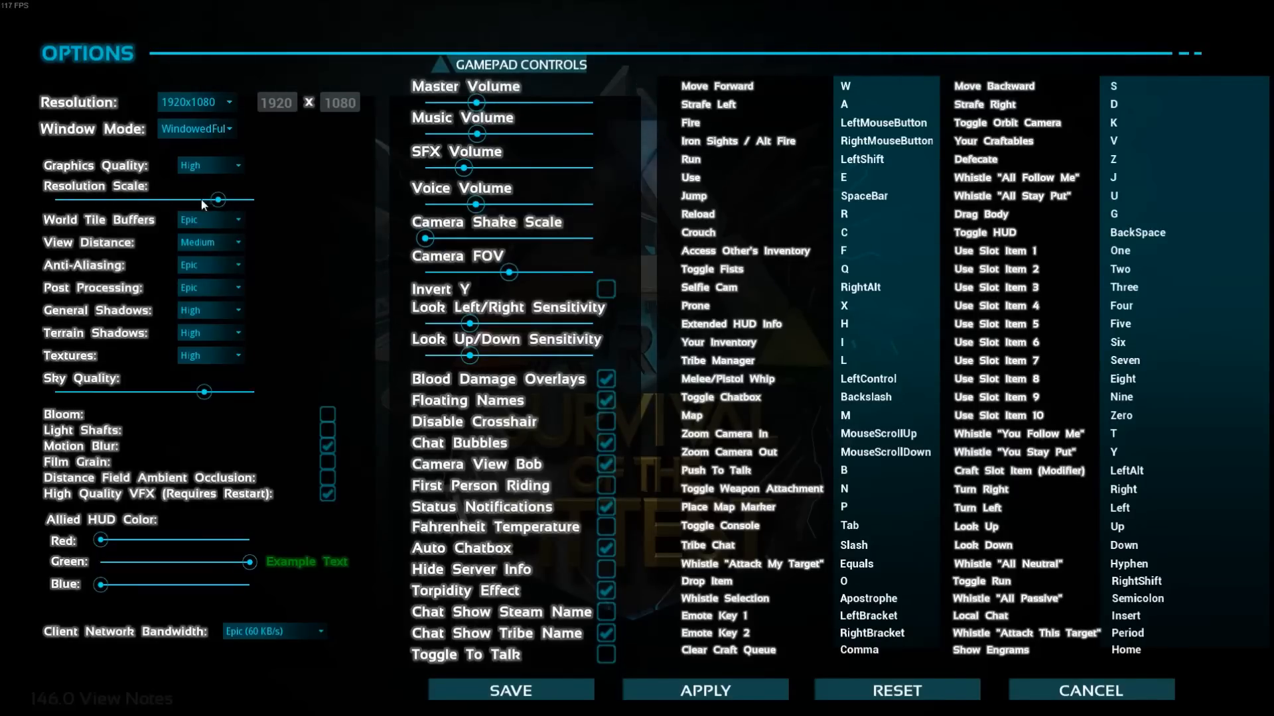
mouse_move(152, 203)
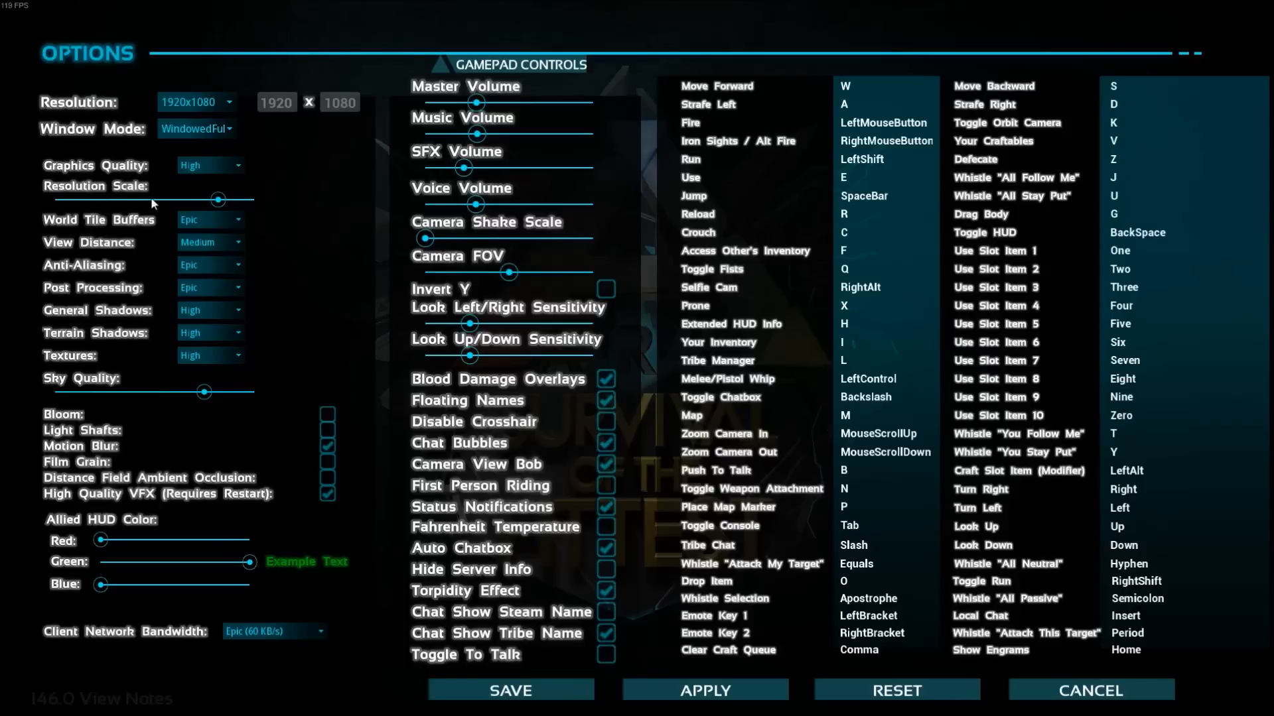
mouse_move(267, 244)
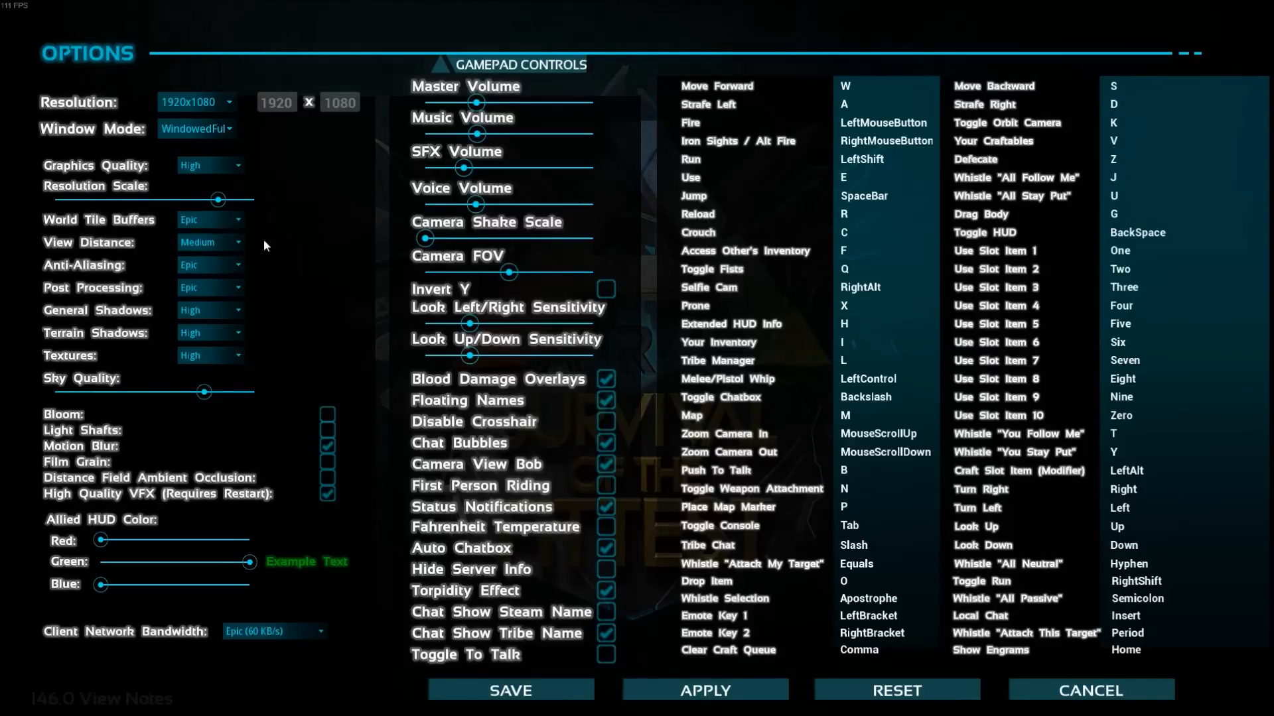
mouse_move(217, 199)
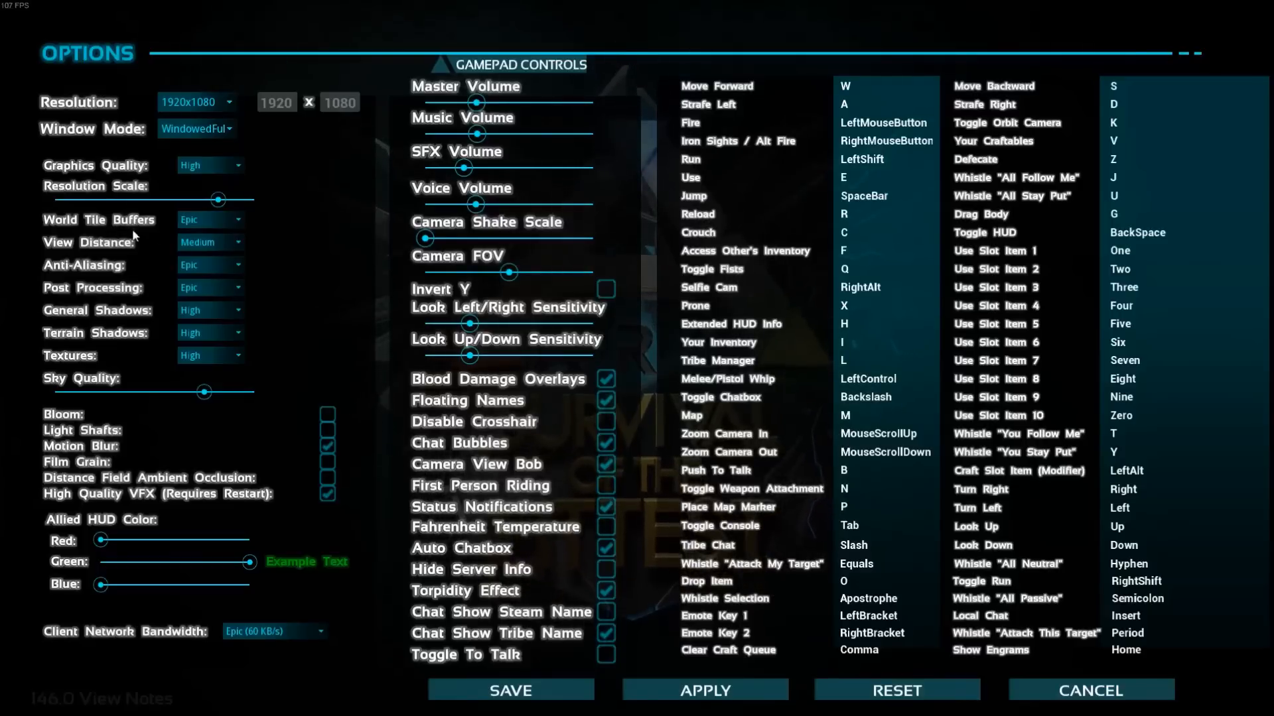
mouse_move(81, 219)
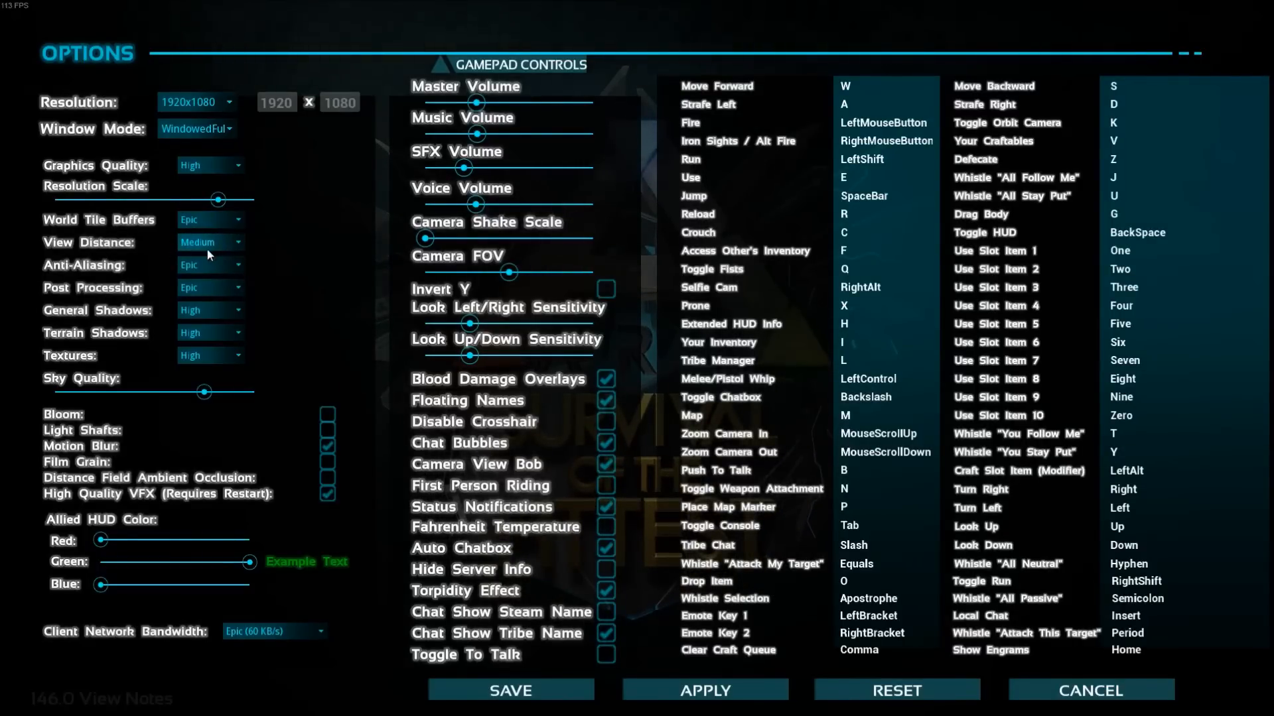
left_click(210, 241)
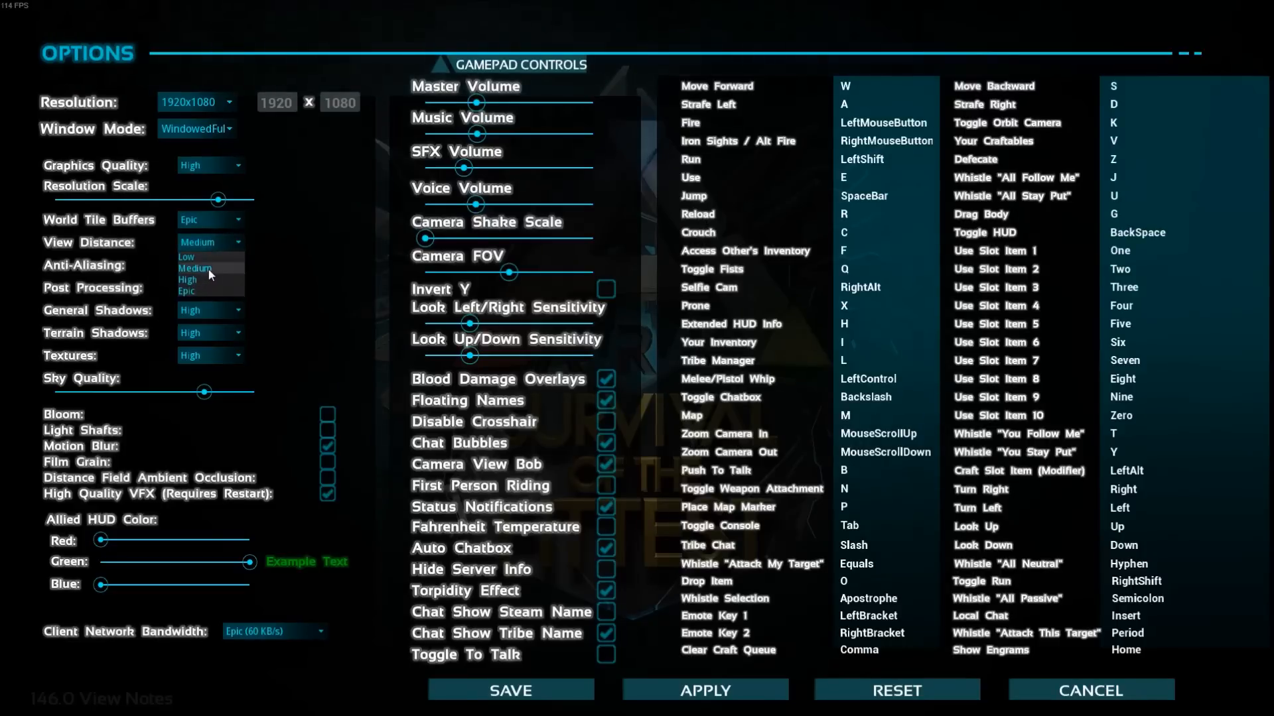
mouse_move(240, 274)
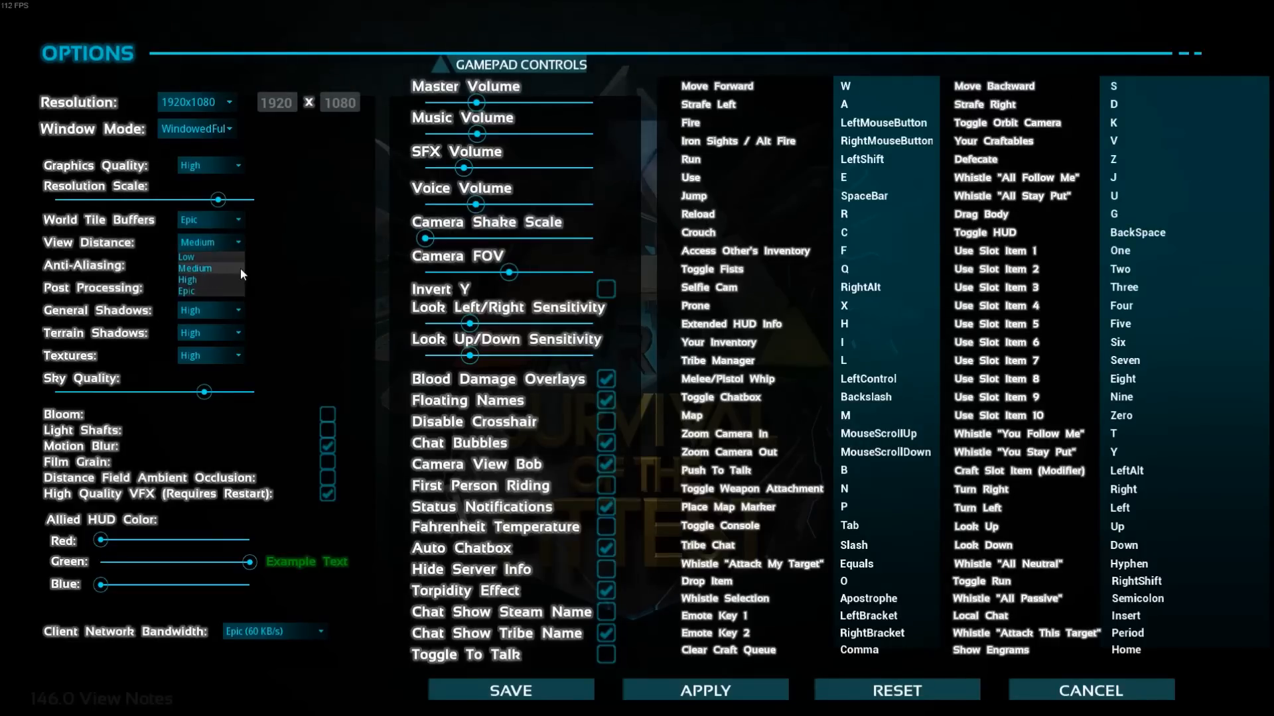
mouse_move(255, 278)
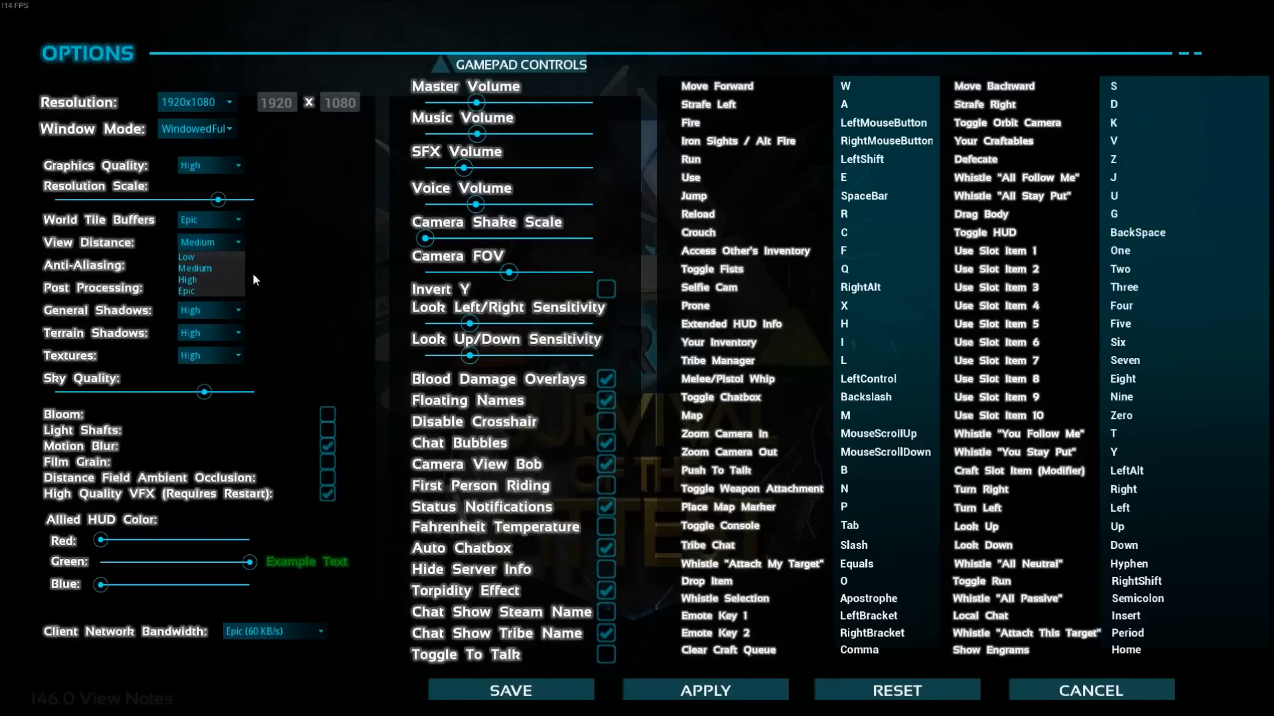
left_click(187, 291)
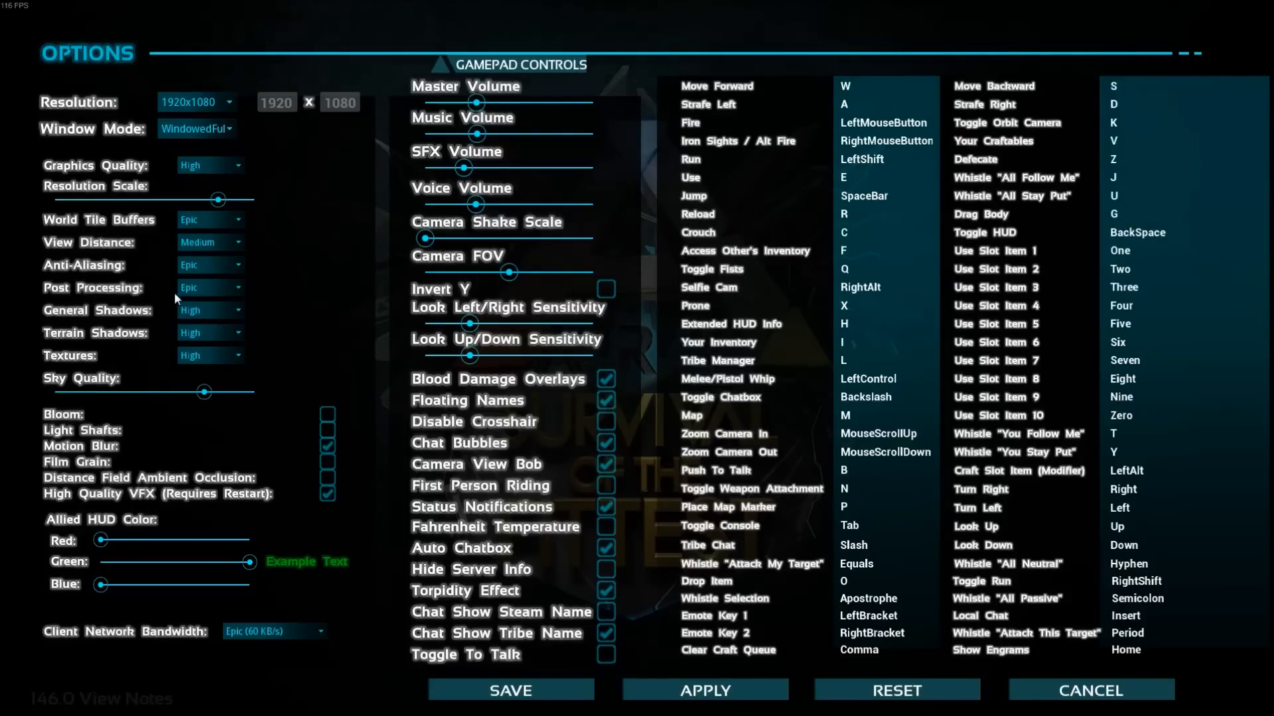
mouse_move(121, 276)
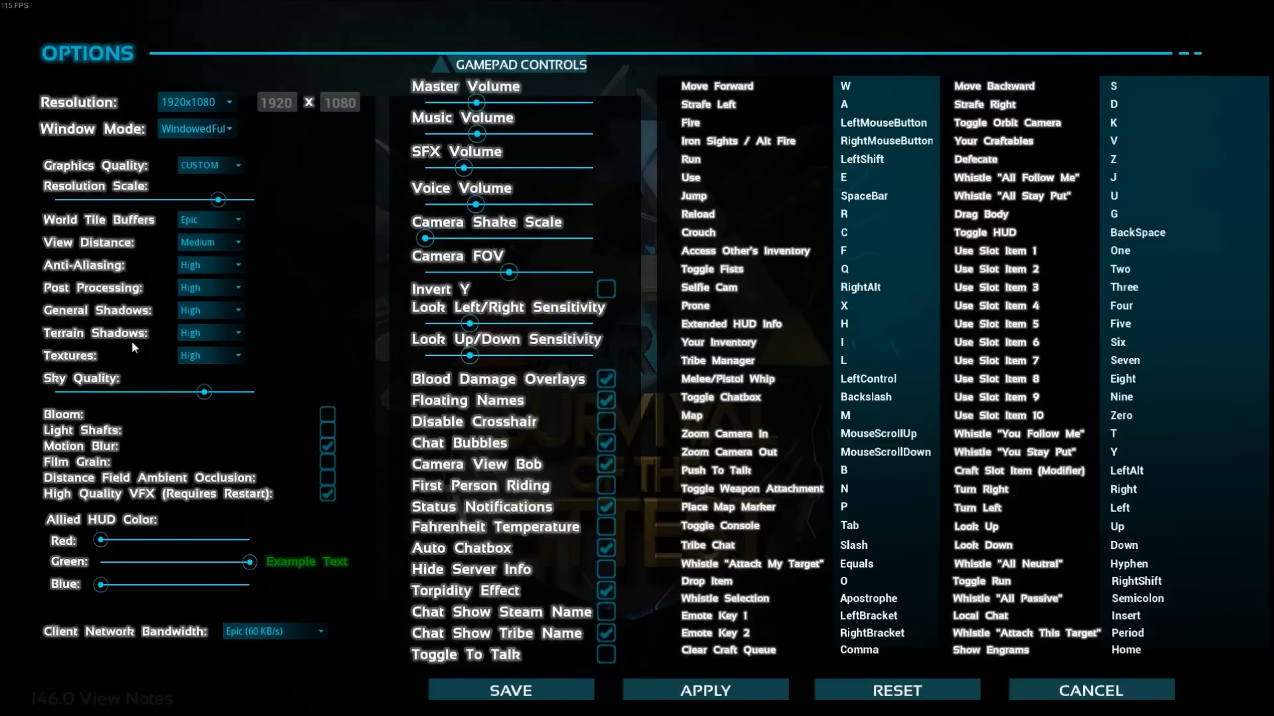
mouse_move(295, 347)
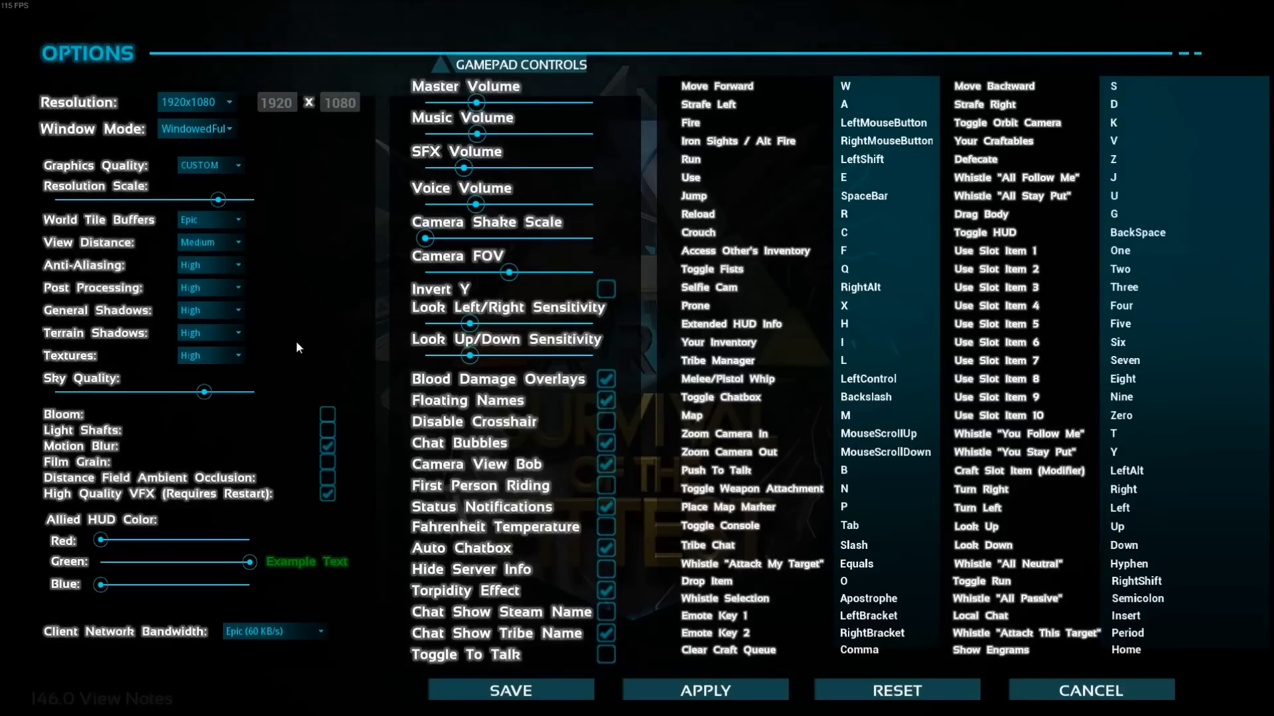
Lower shadow quality to Low, turning Graphics Quality into Custom
left_click(209, 333)
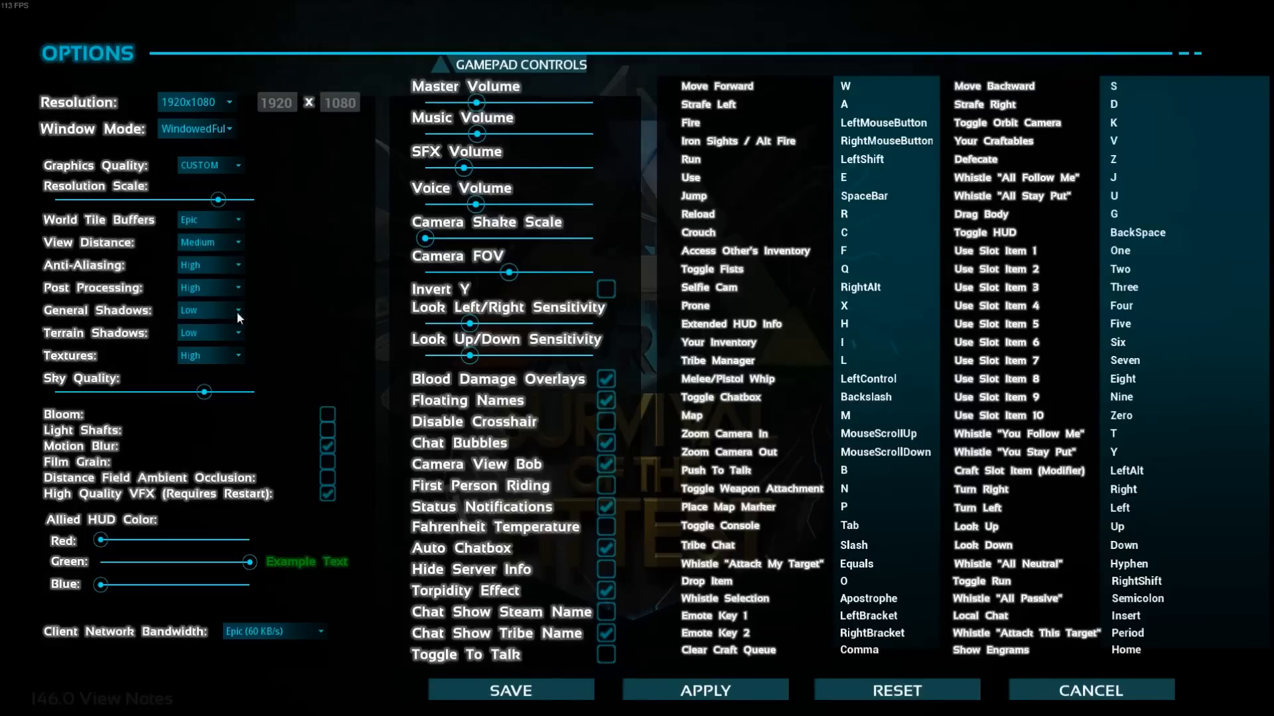
mouse_move(317, 327)
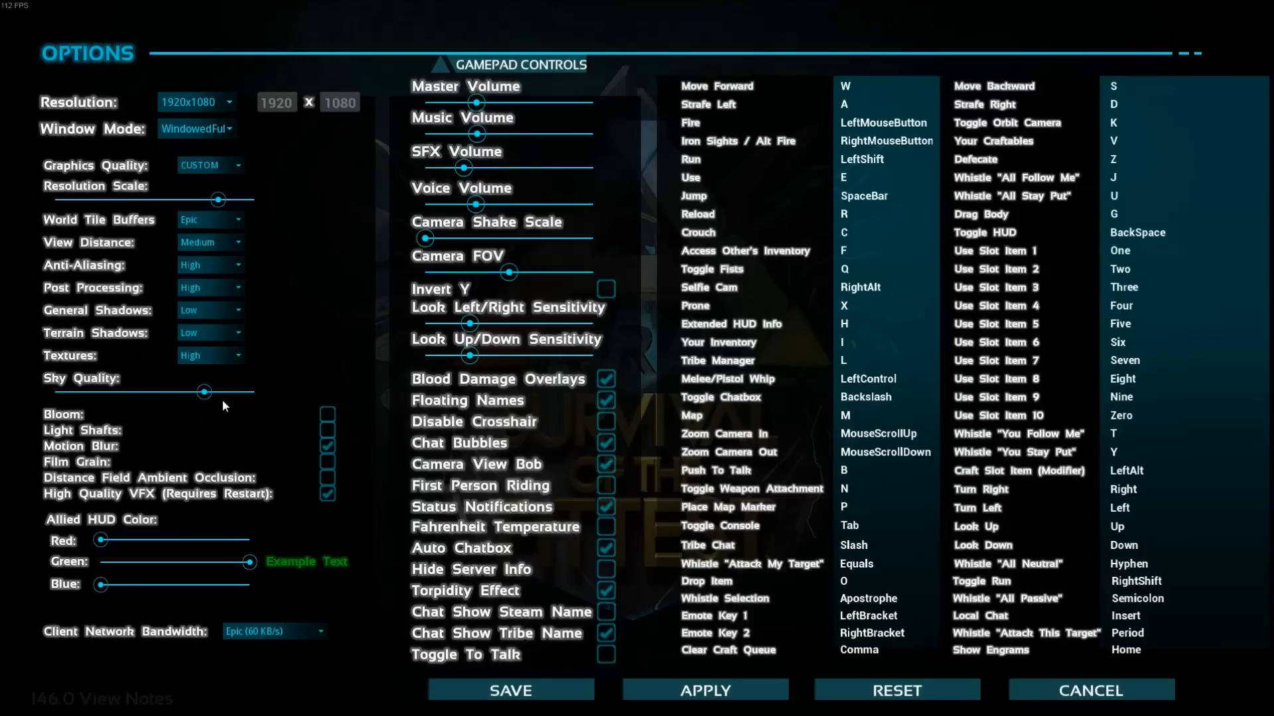
mouse_move(102, 390)
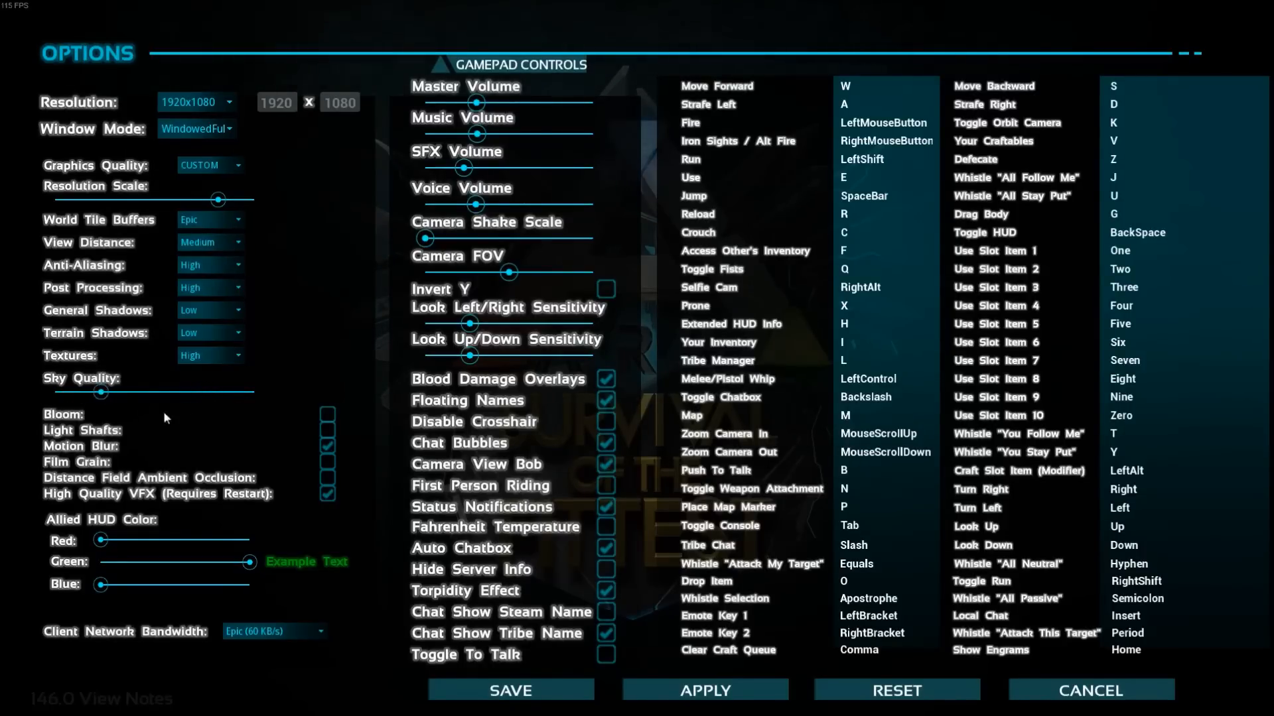
mouse_move(129, 403)
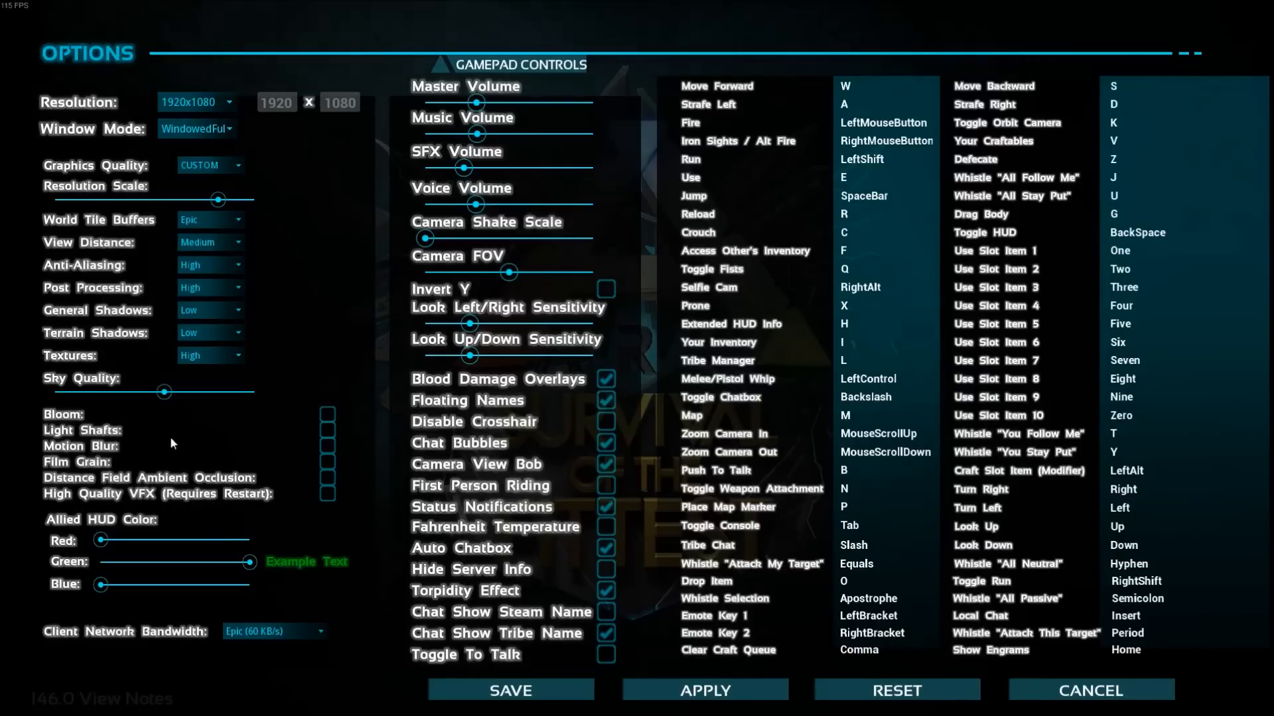
mouse_move(387, 410)
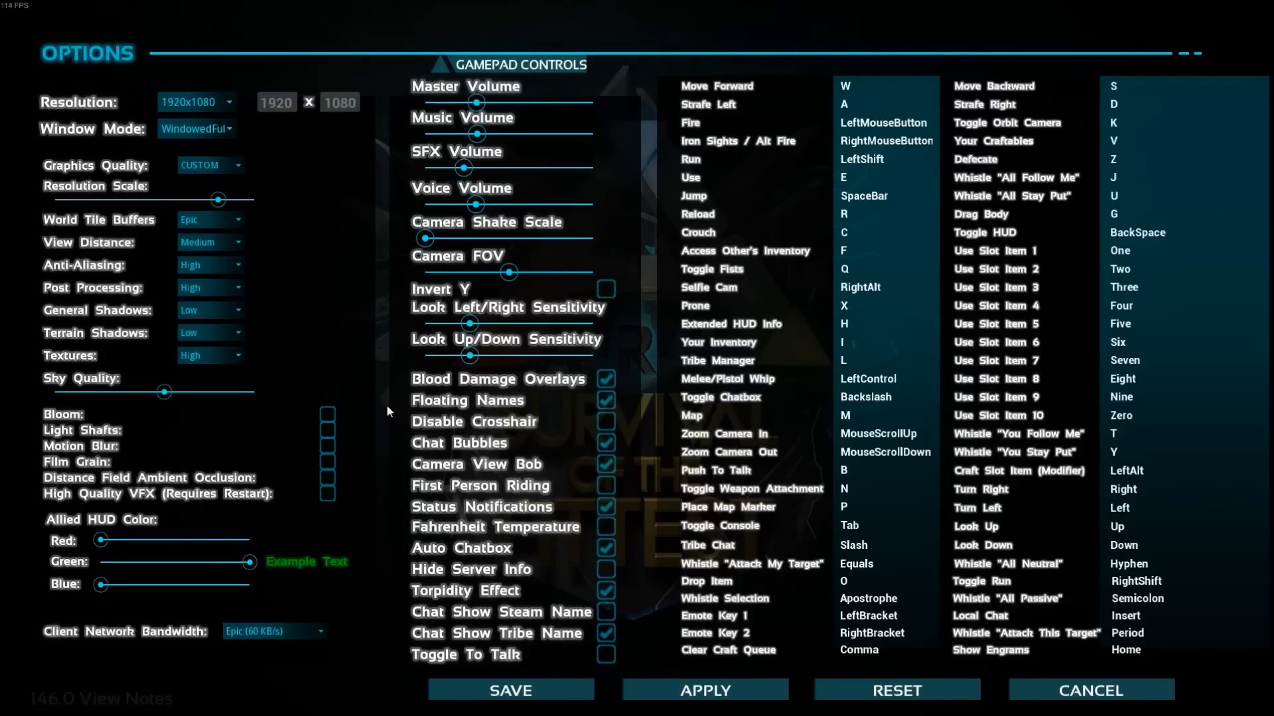
mouse_move(378, 329)
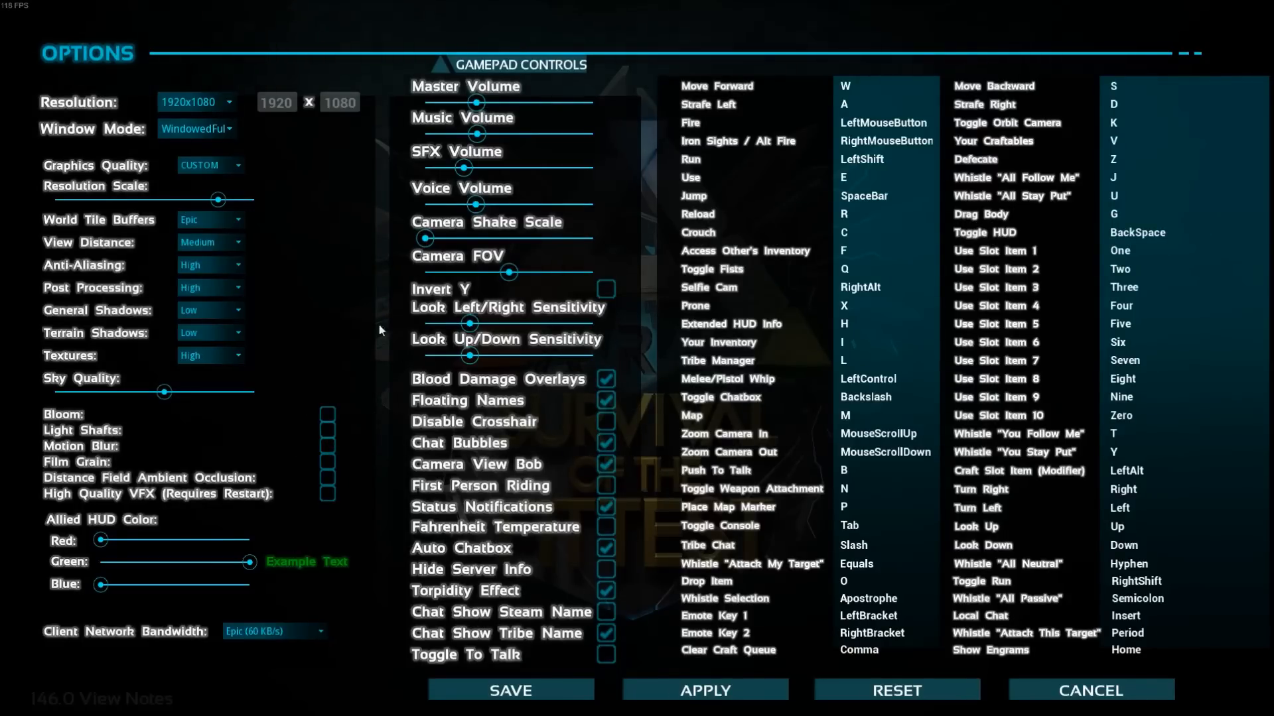
mouse_move(284, 470)
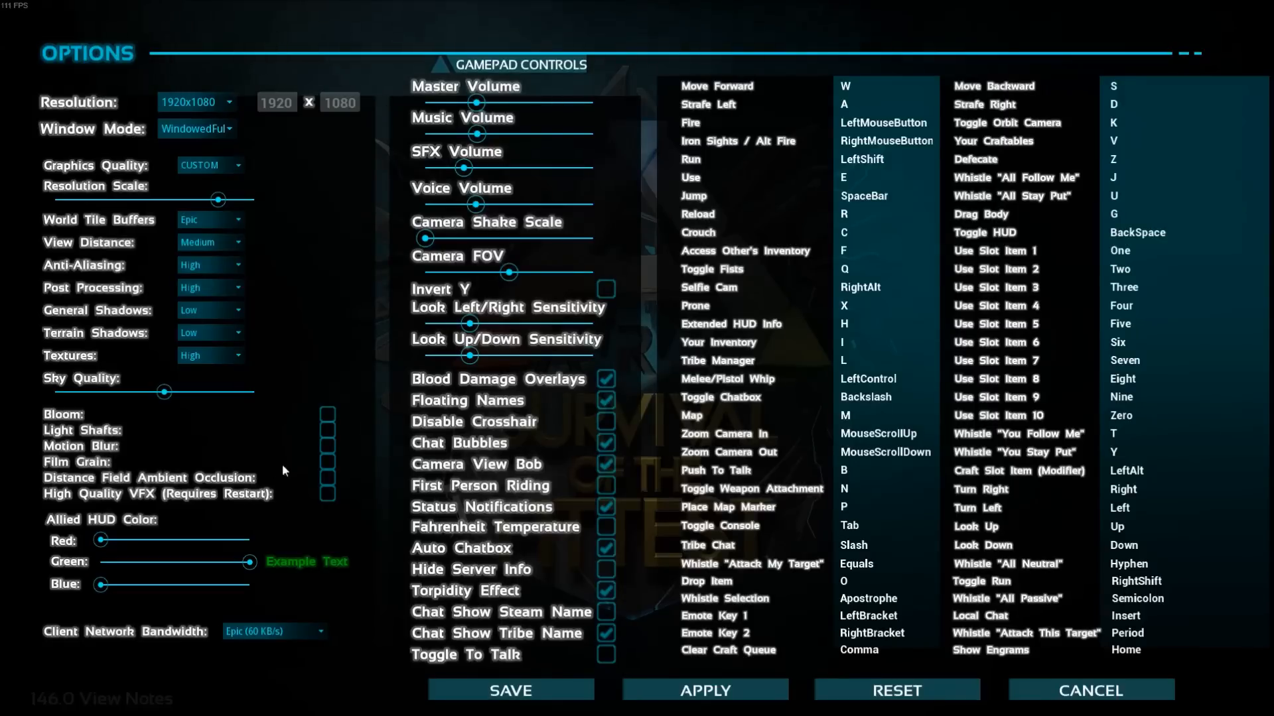
mouse_move(294, 516)
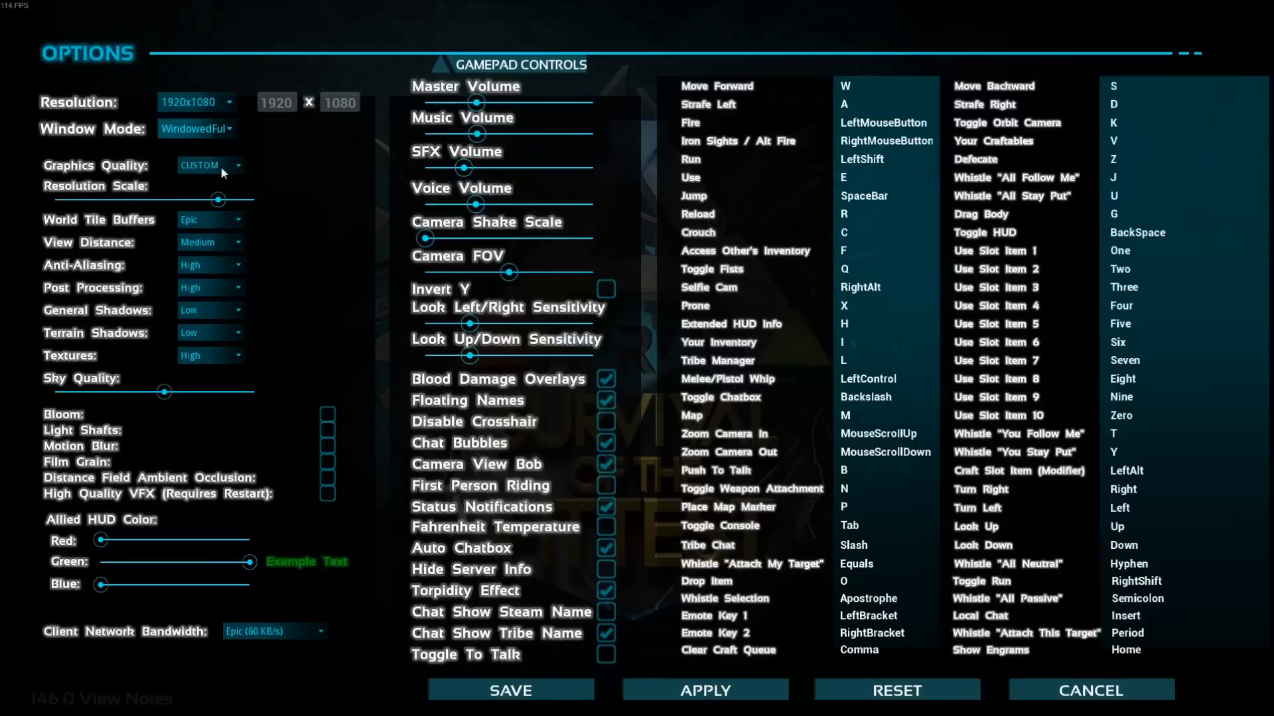
mouse_move(316, 457)
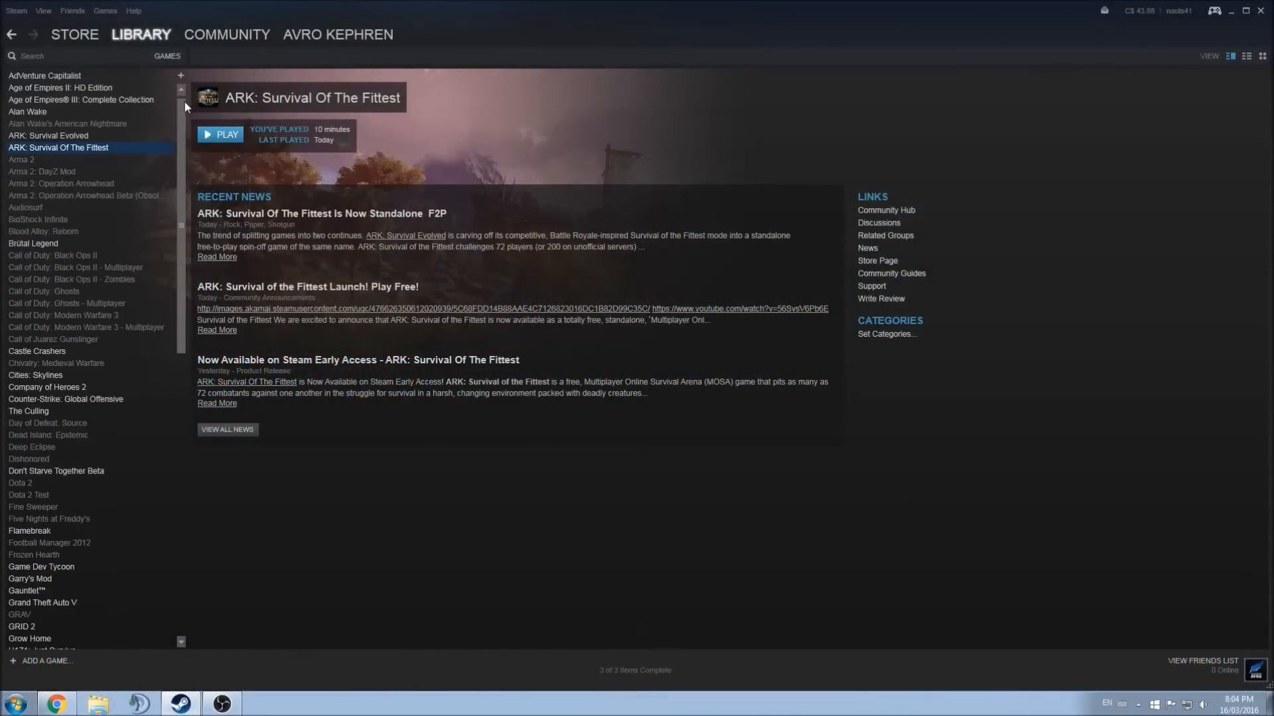
mouse_move(110, 153)
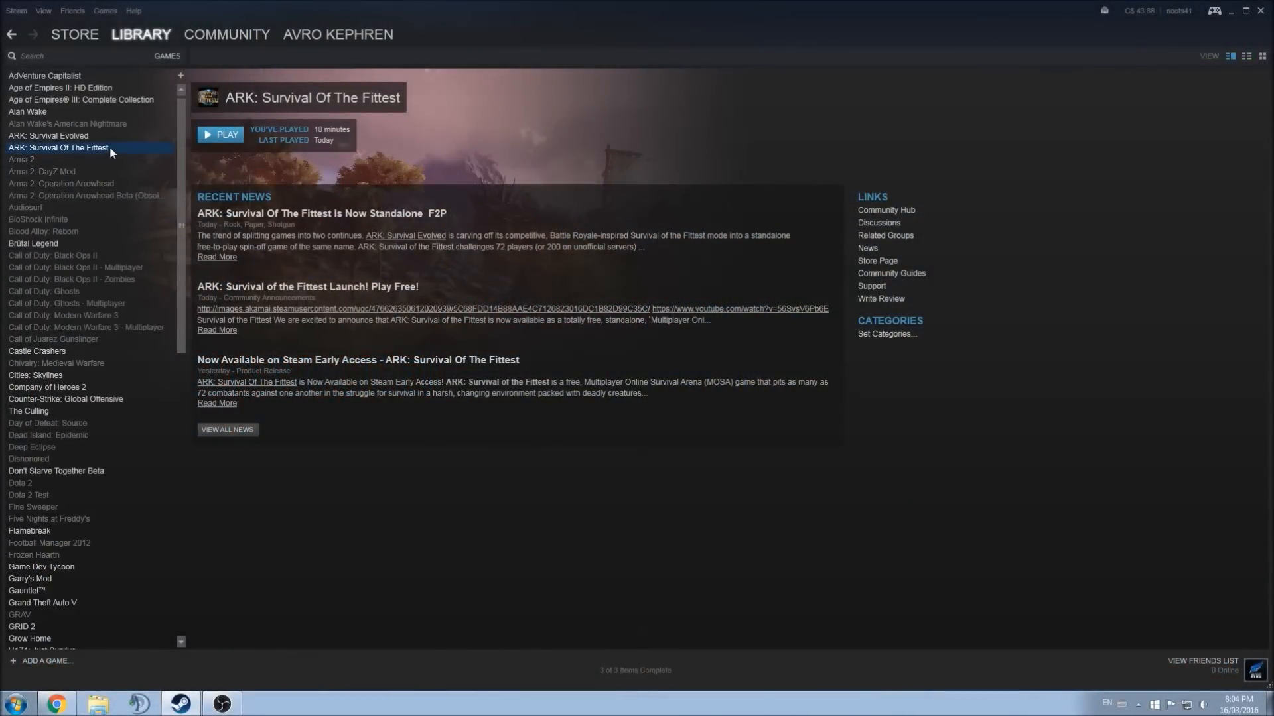
Browse the local install folder of ARK: Survival Of The Fittest from its Steam properties
right_click(58, 148)
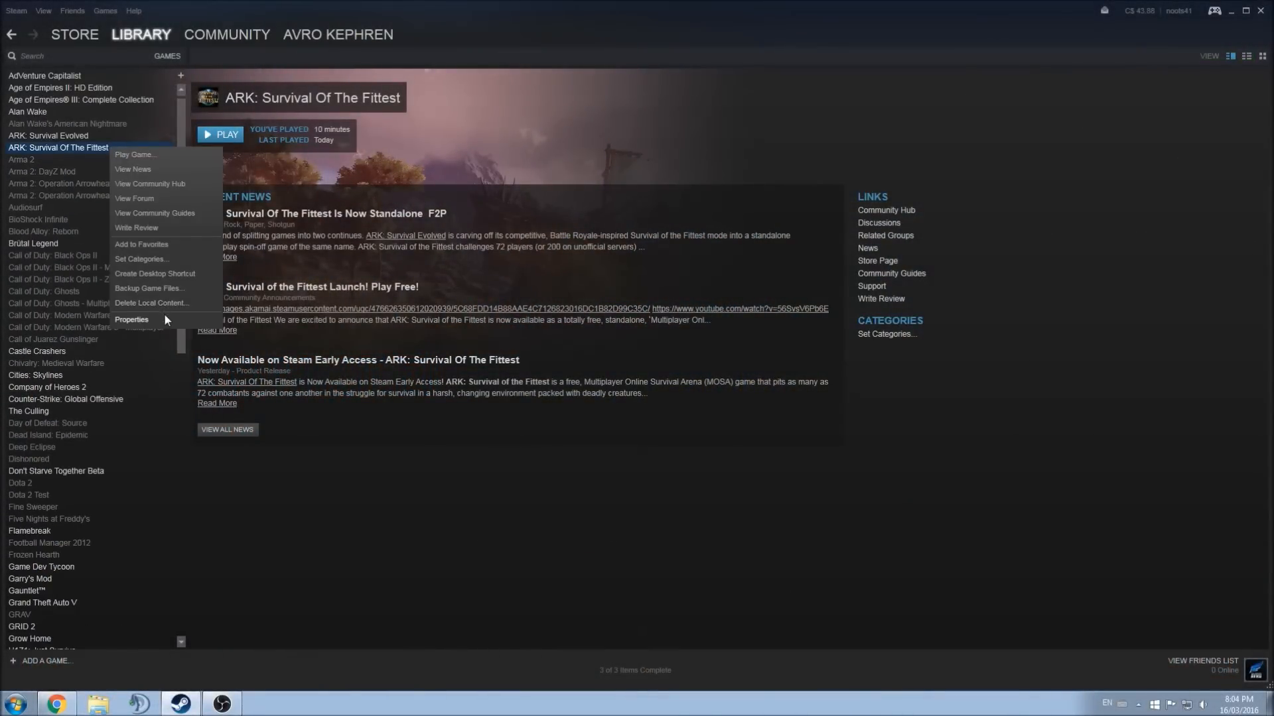
left_click(132, 320)
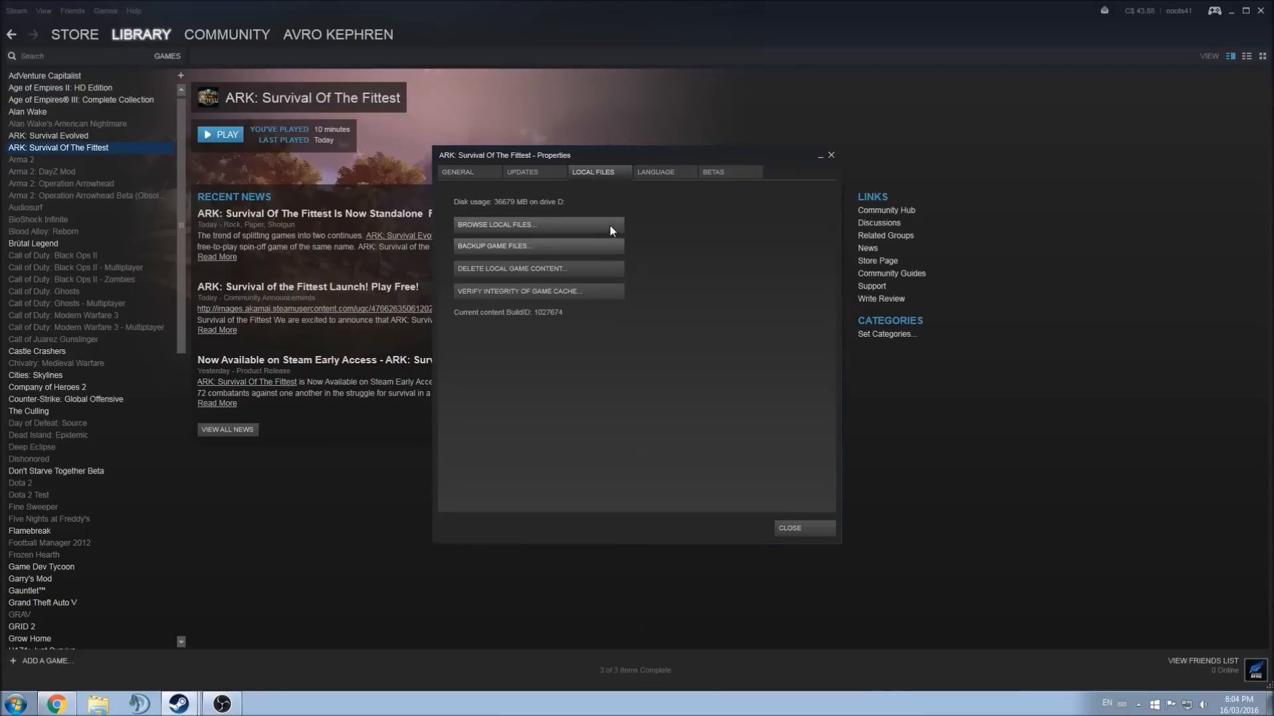
mouse_move(516, 227)
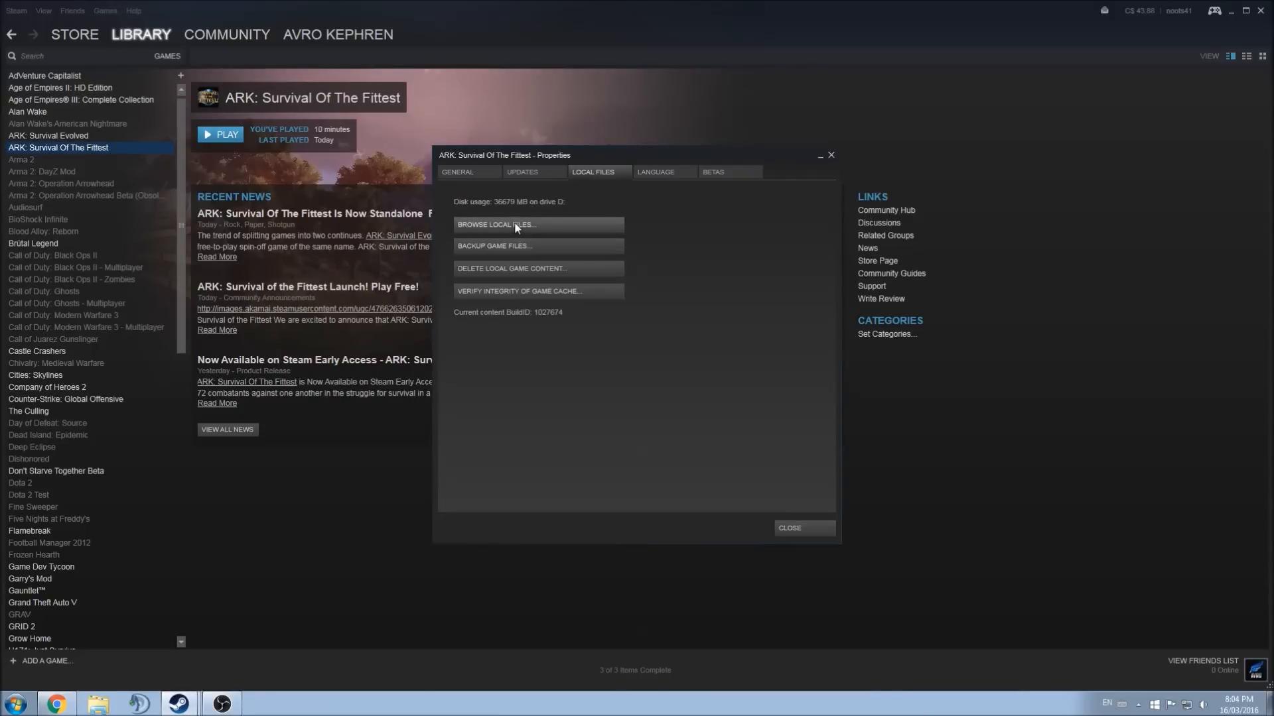
left_click(496, 224)
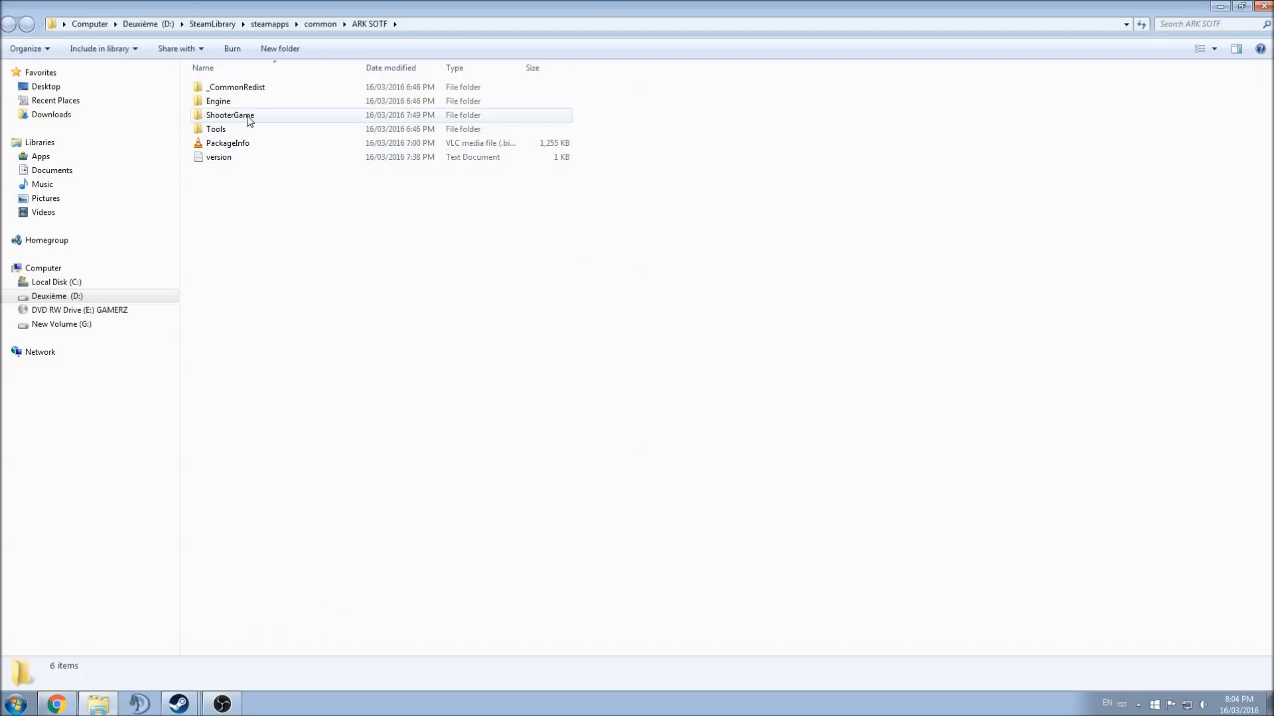
Reach GameUserSettings under ShooterGame and maximize it in Notepad
double_click(230, 114)
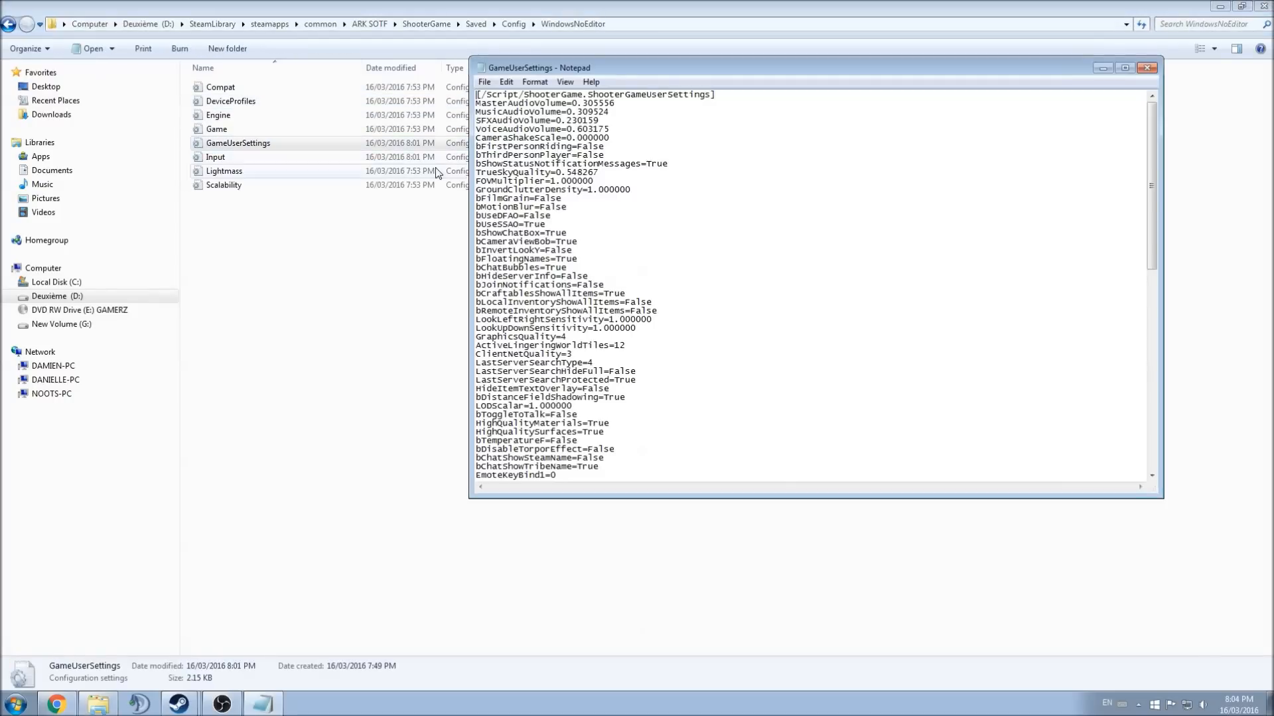
left_click(1125, 68)
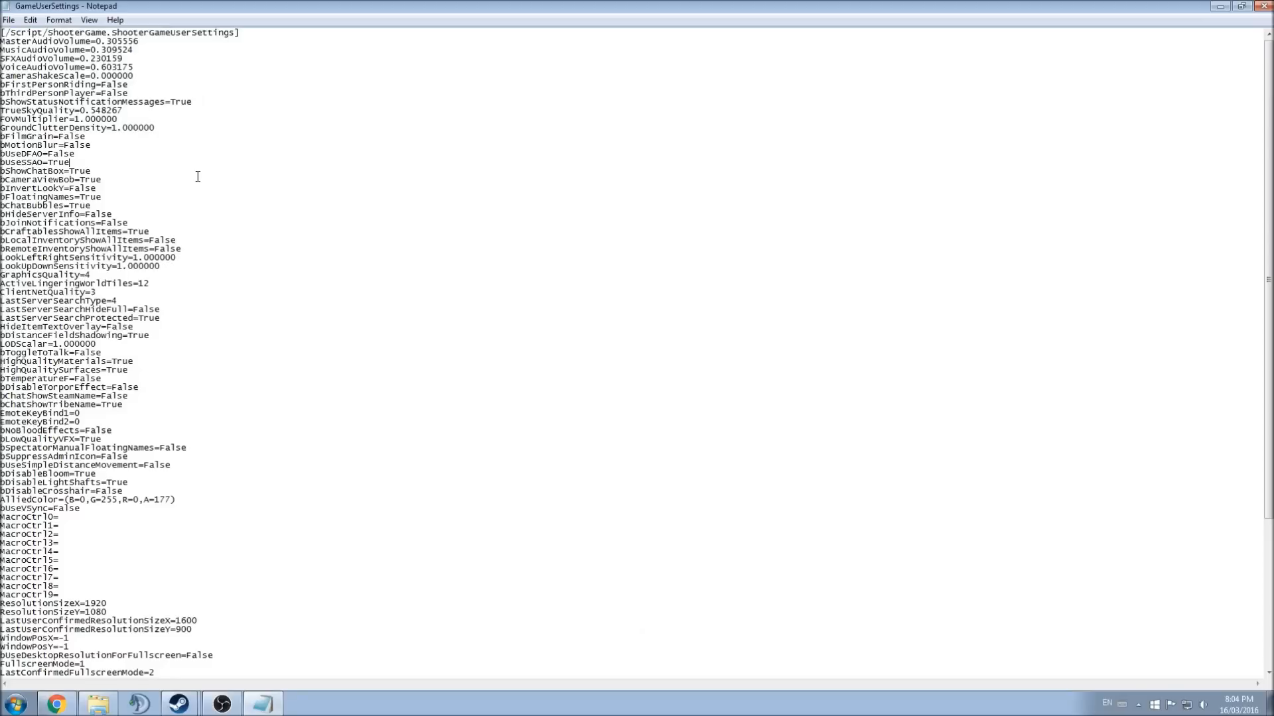
mouse_move(352, 258)
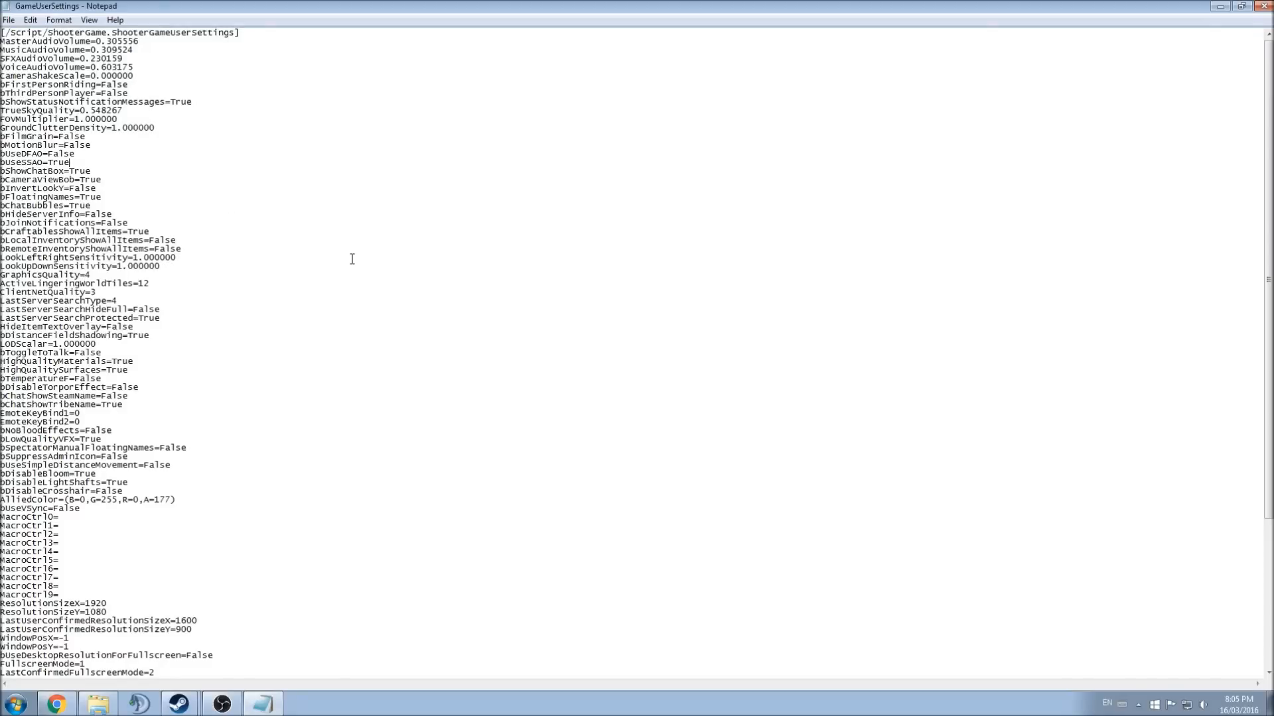
Scroll from bHideServerInfo=False down to the [ScalabilityGroups] section
double_click(57, 214)
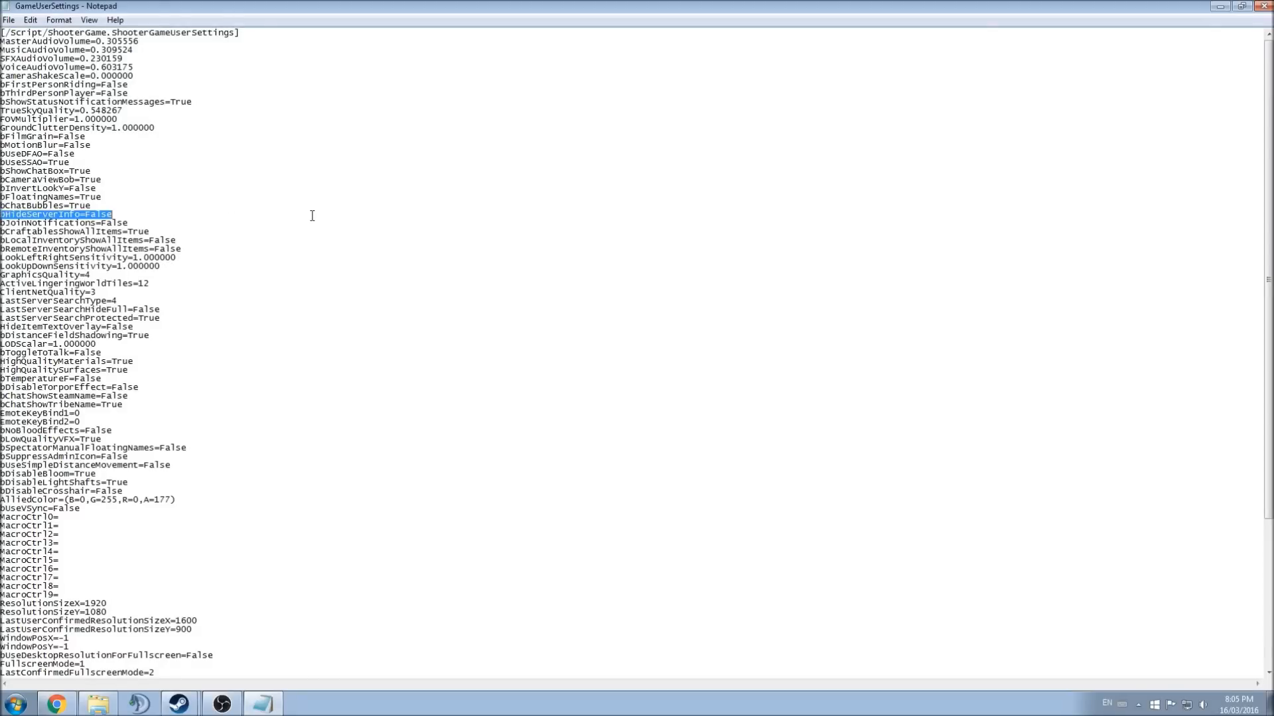
scroll("down", 3)
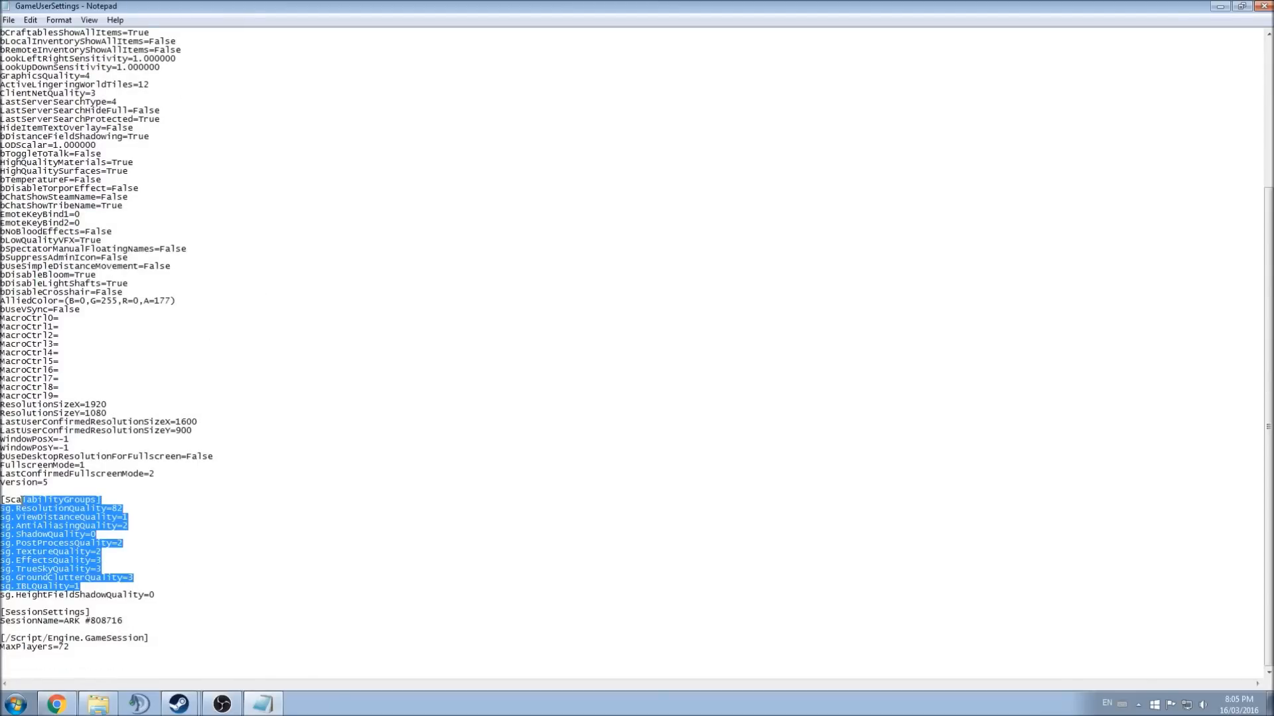
left_click(271, 472)
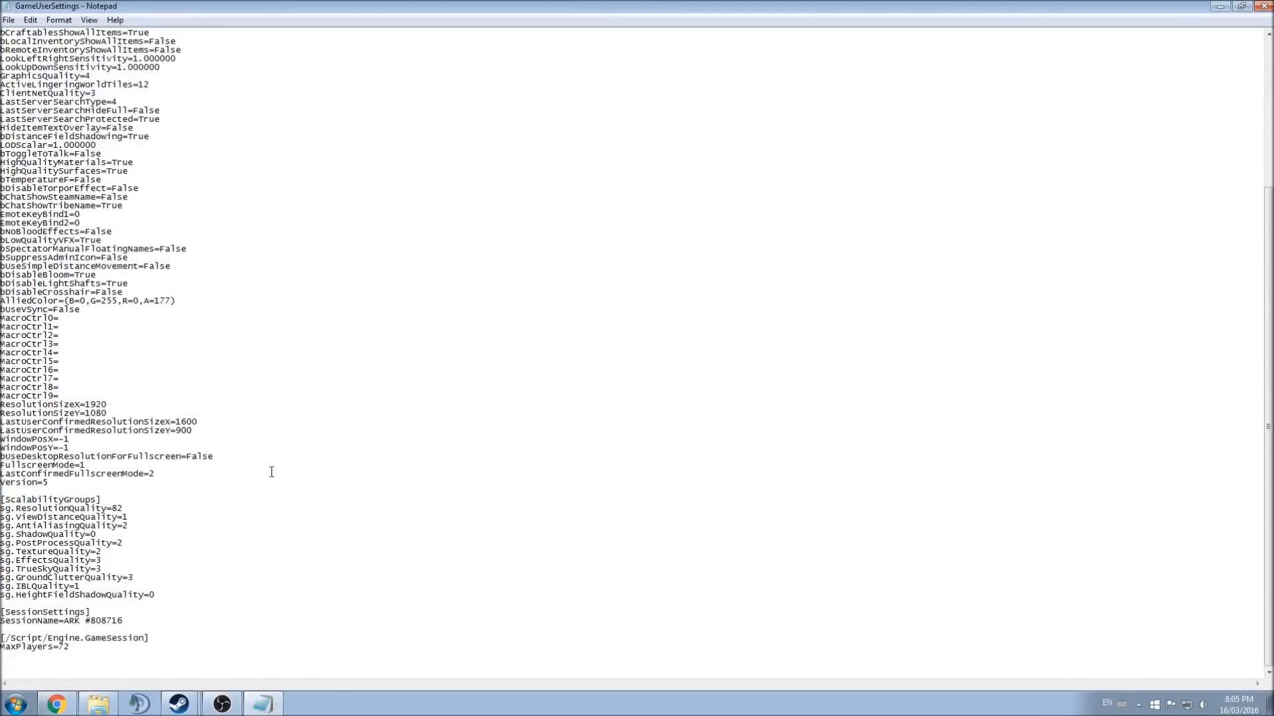
mouse_move(257, 486)
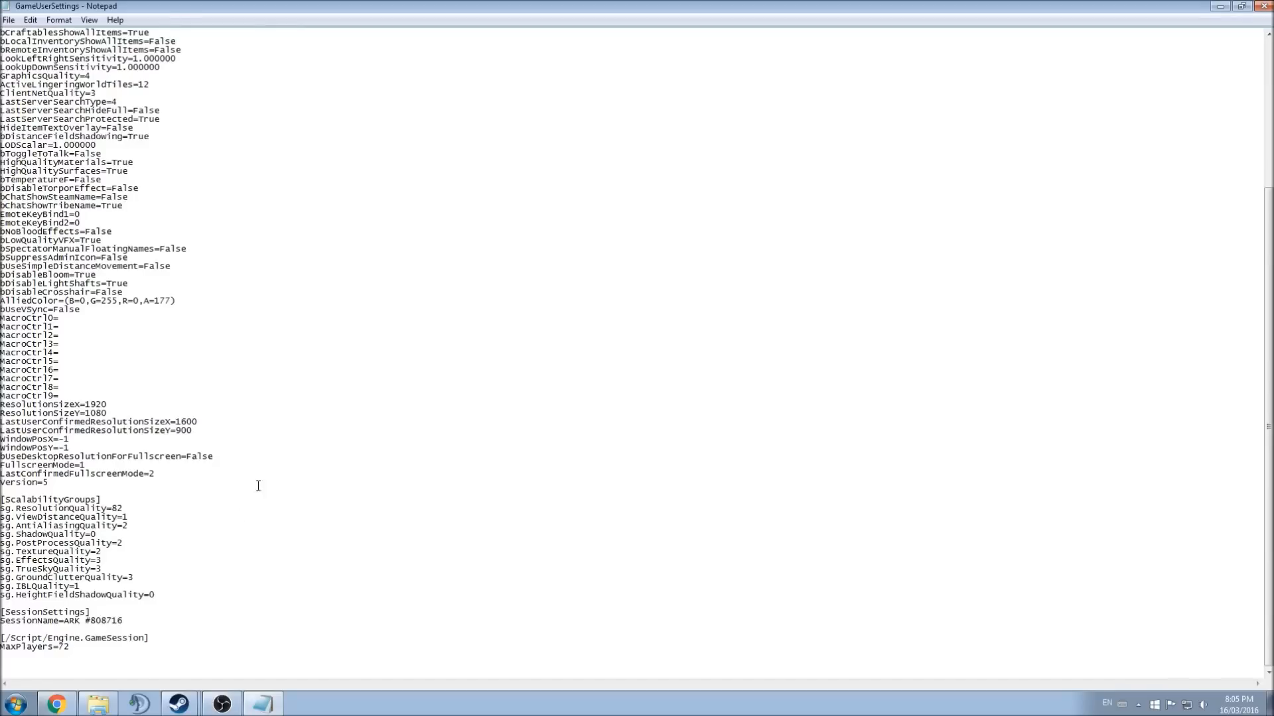
mouse_move(288, 524)
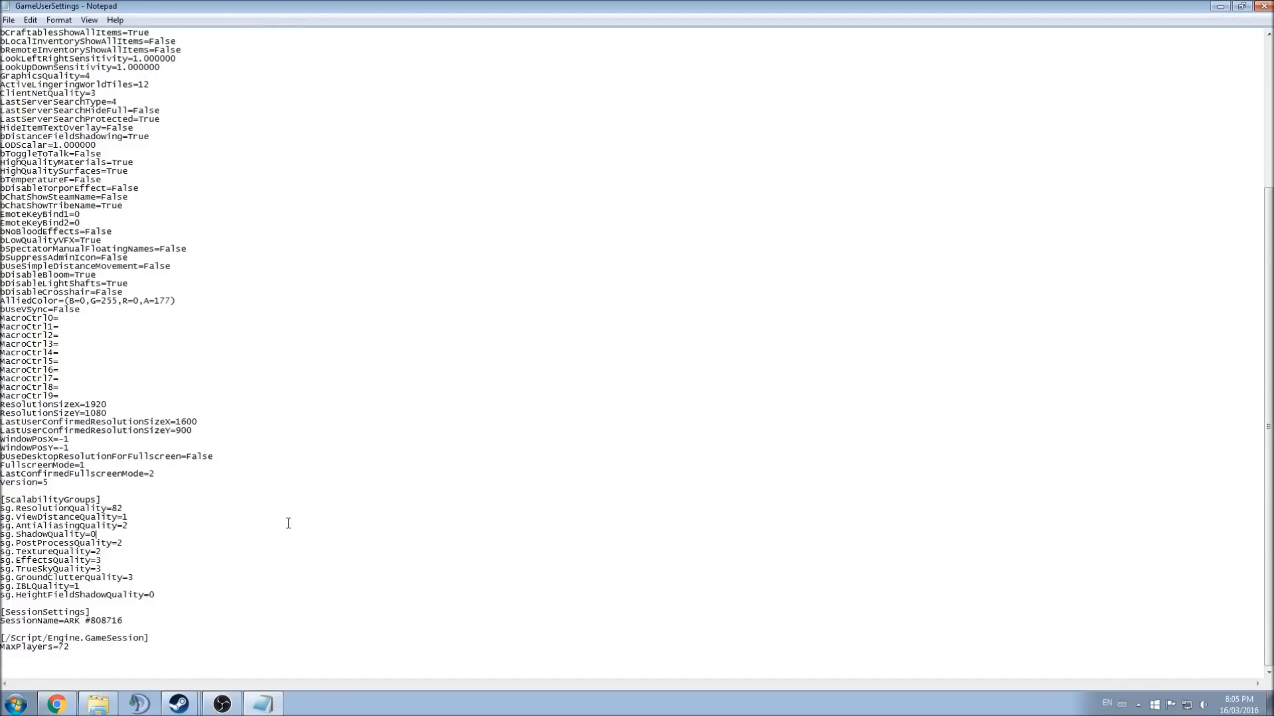
mouse_move(314, 512)
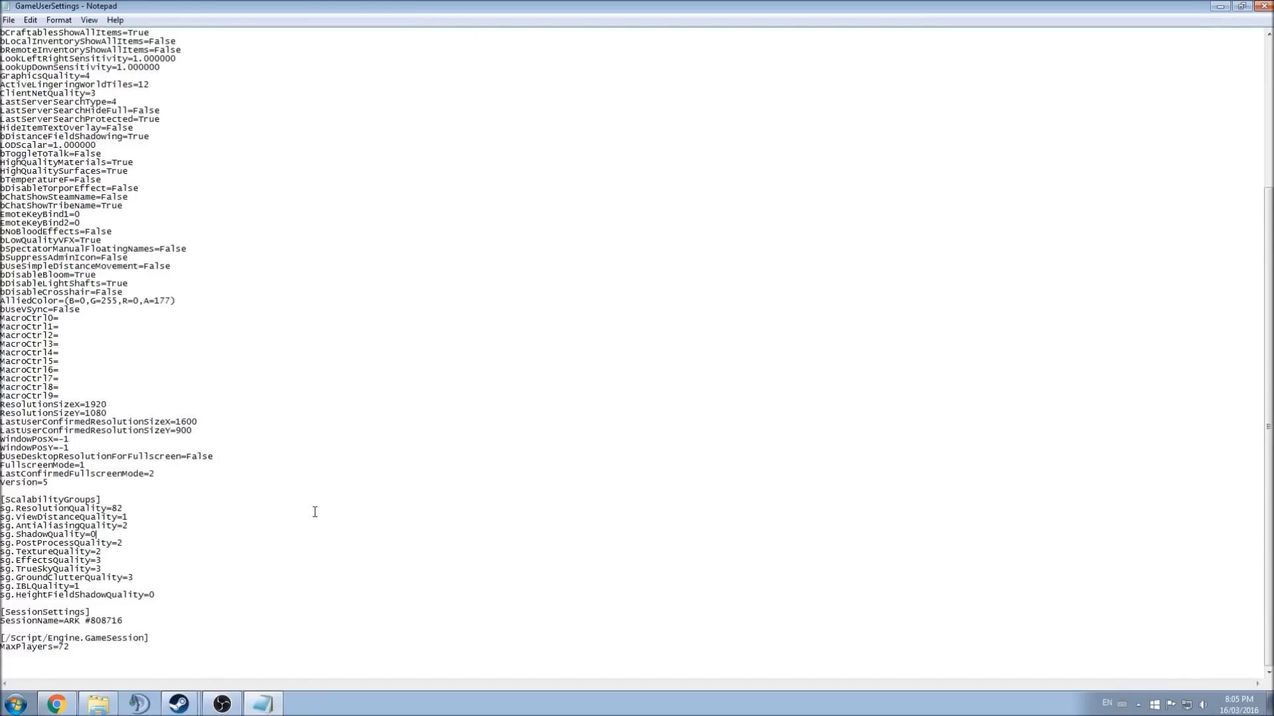
mouse_move(310, 515)
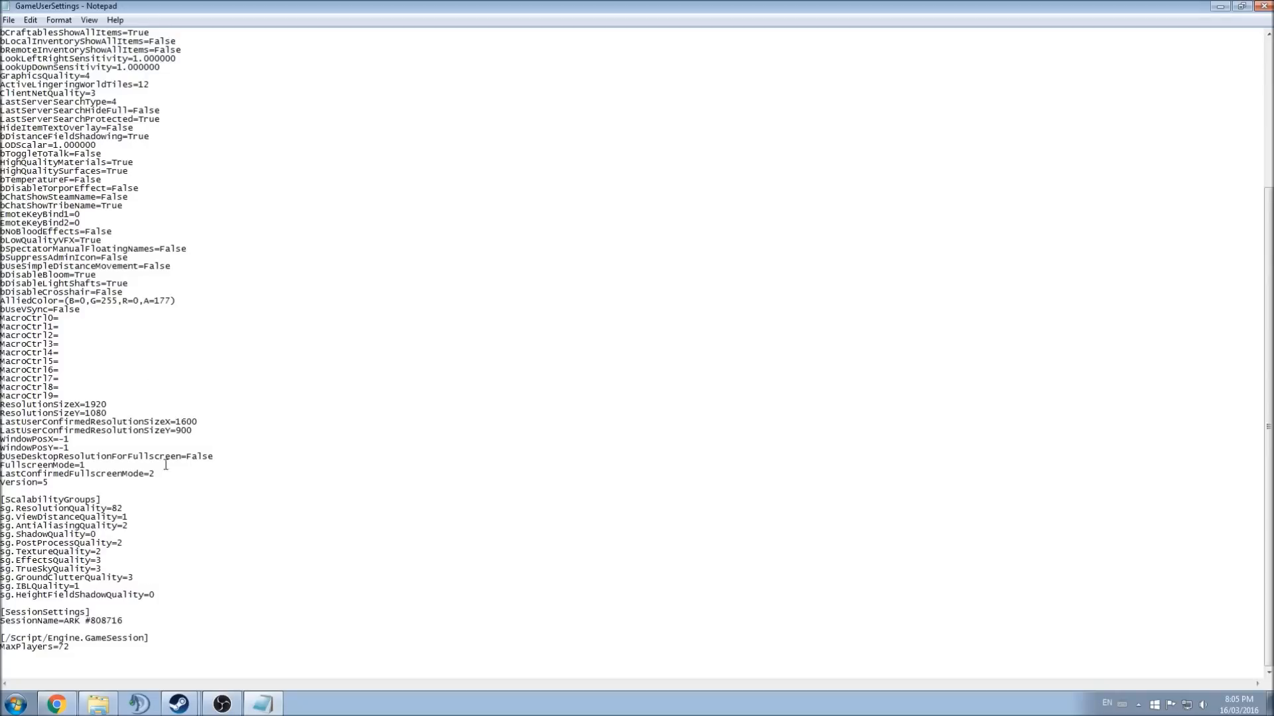
left_click(10, 20)
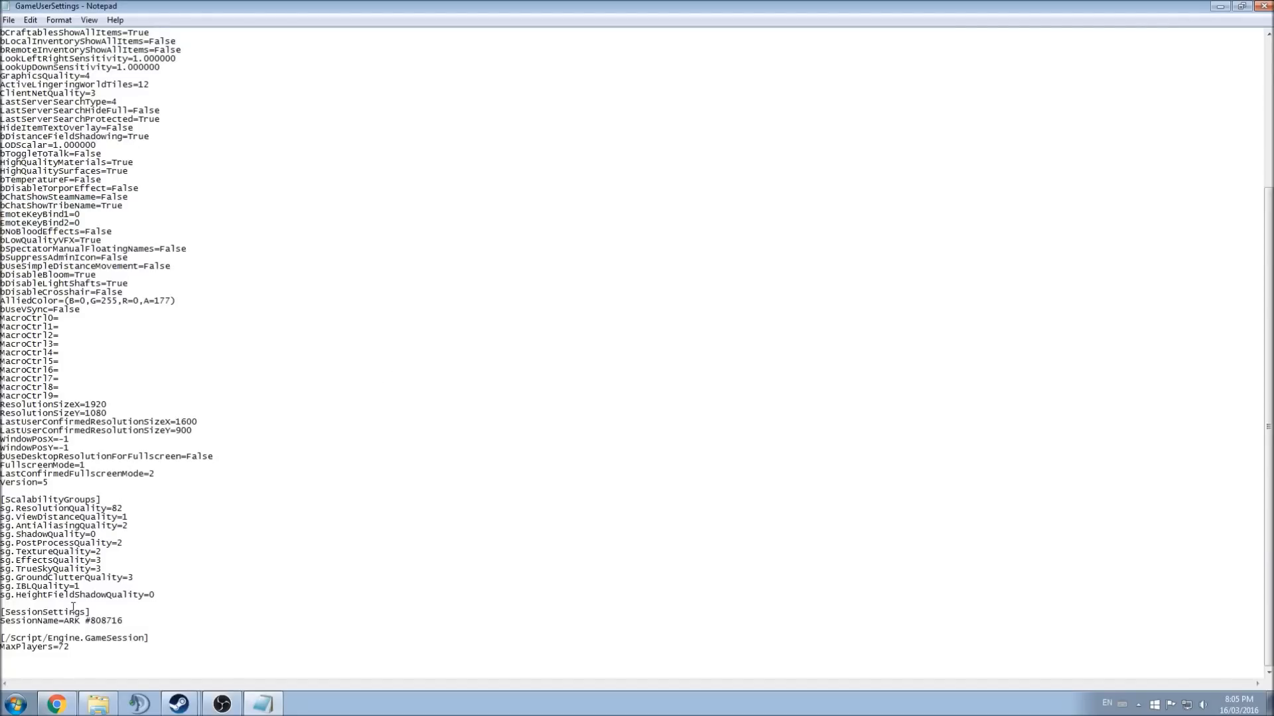
mouse_move(184, 552)
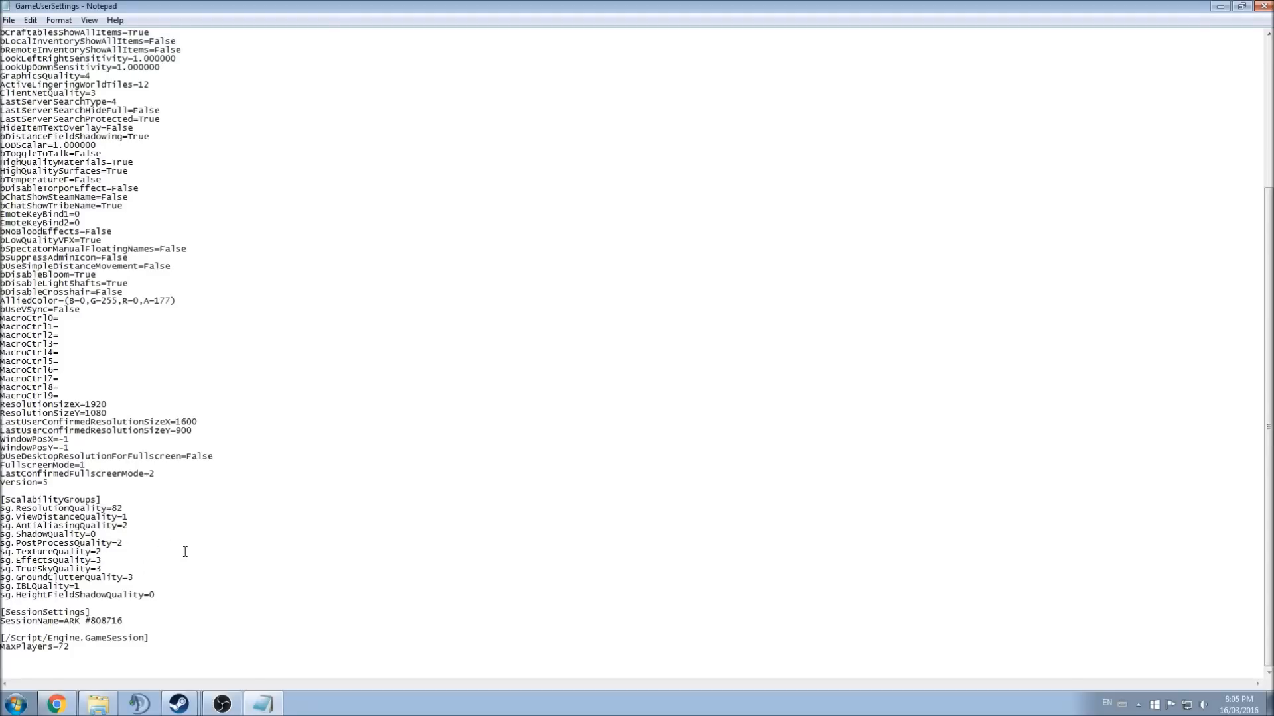
mouse_move(179, 542)
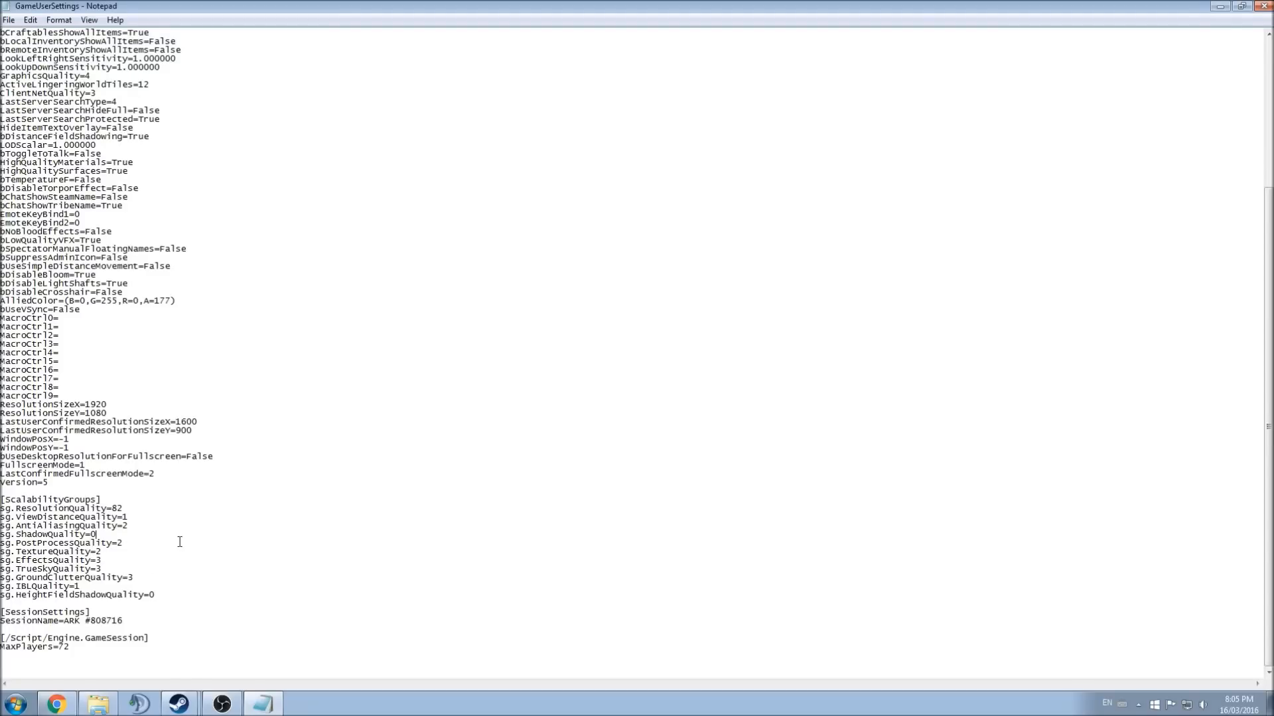
Inspect sg.TextureQuality=2 and place the cursor after ViewDistanceQuality=1 for editing
double_click(52, 552)
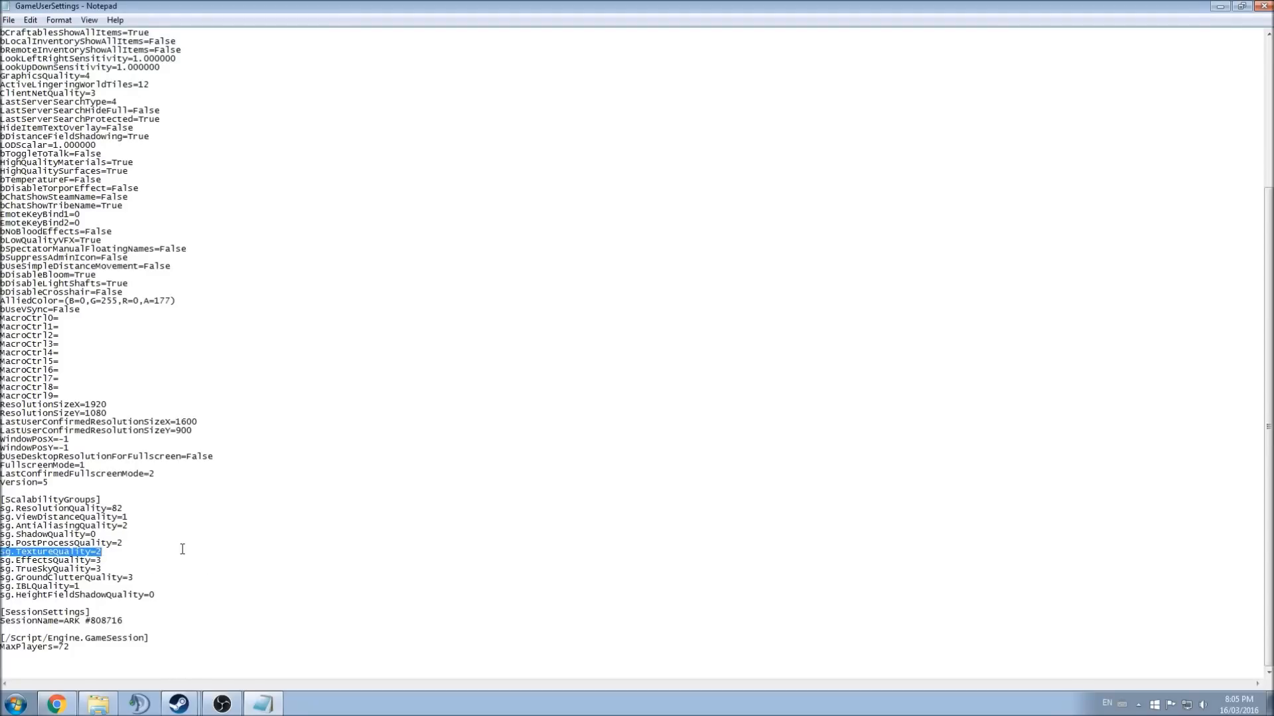
left_click(137, 562)
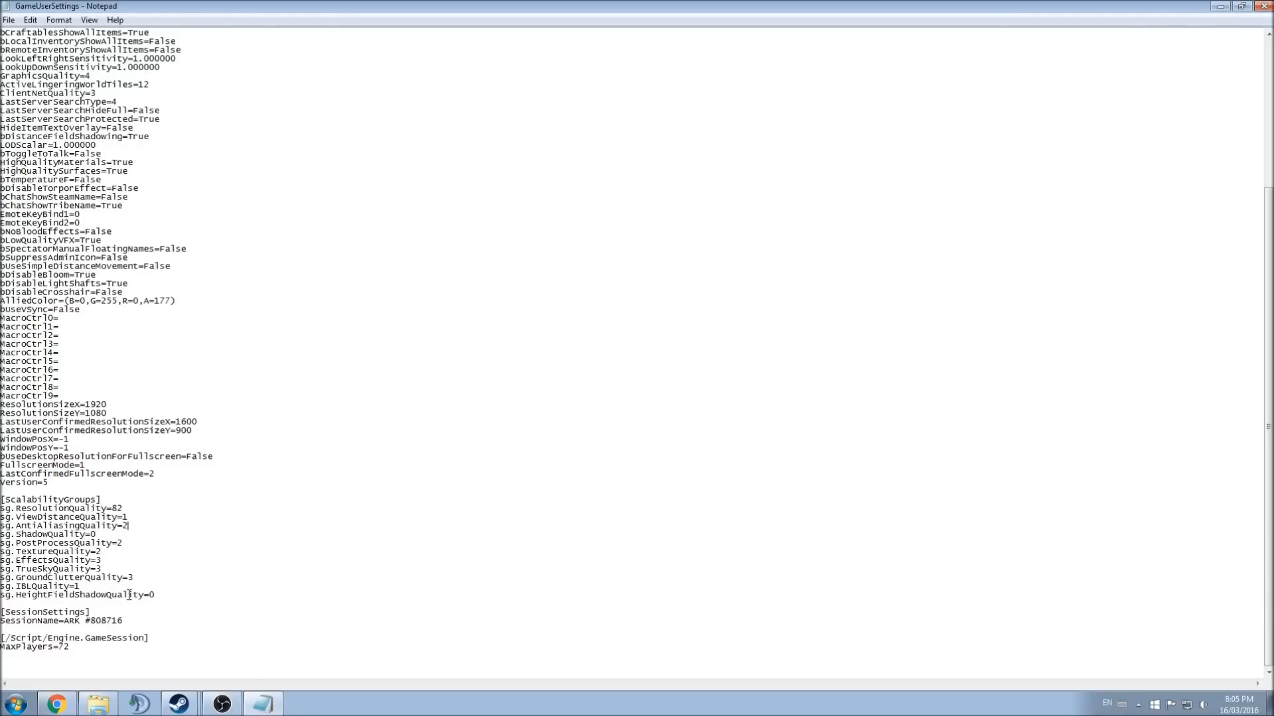
double_click(52, 517)
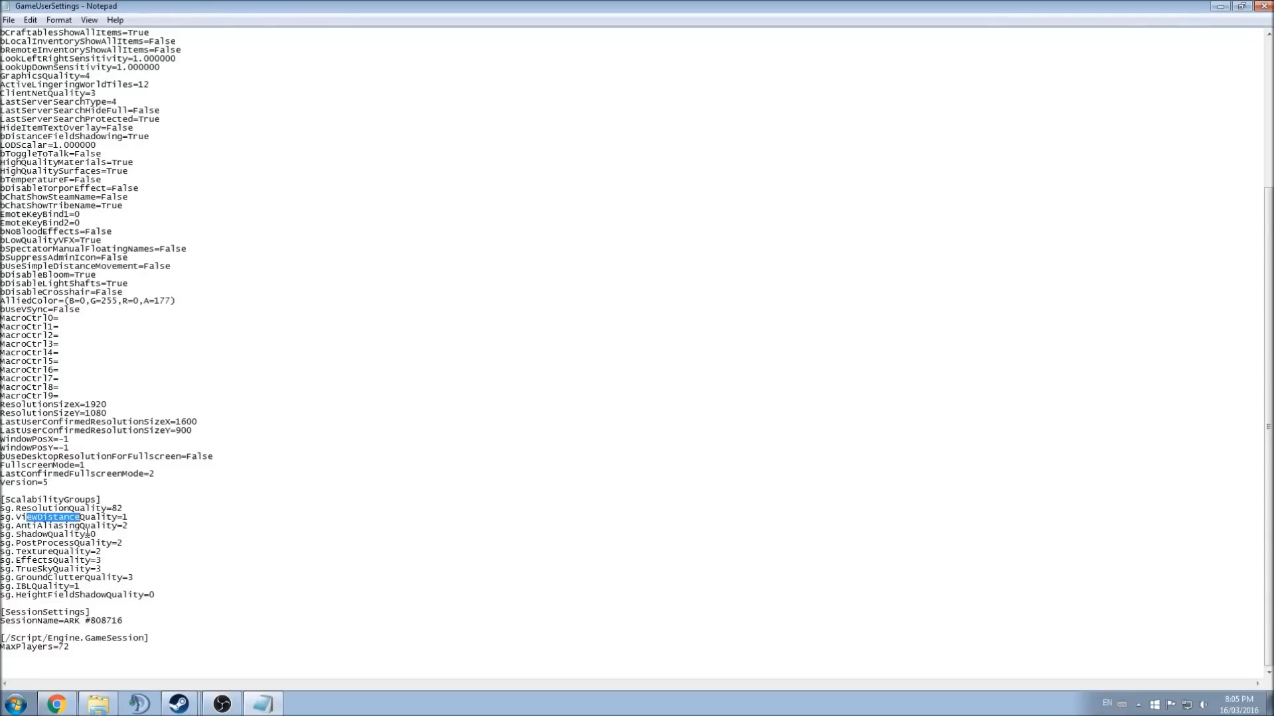
left_click(161, 534)
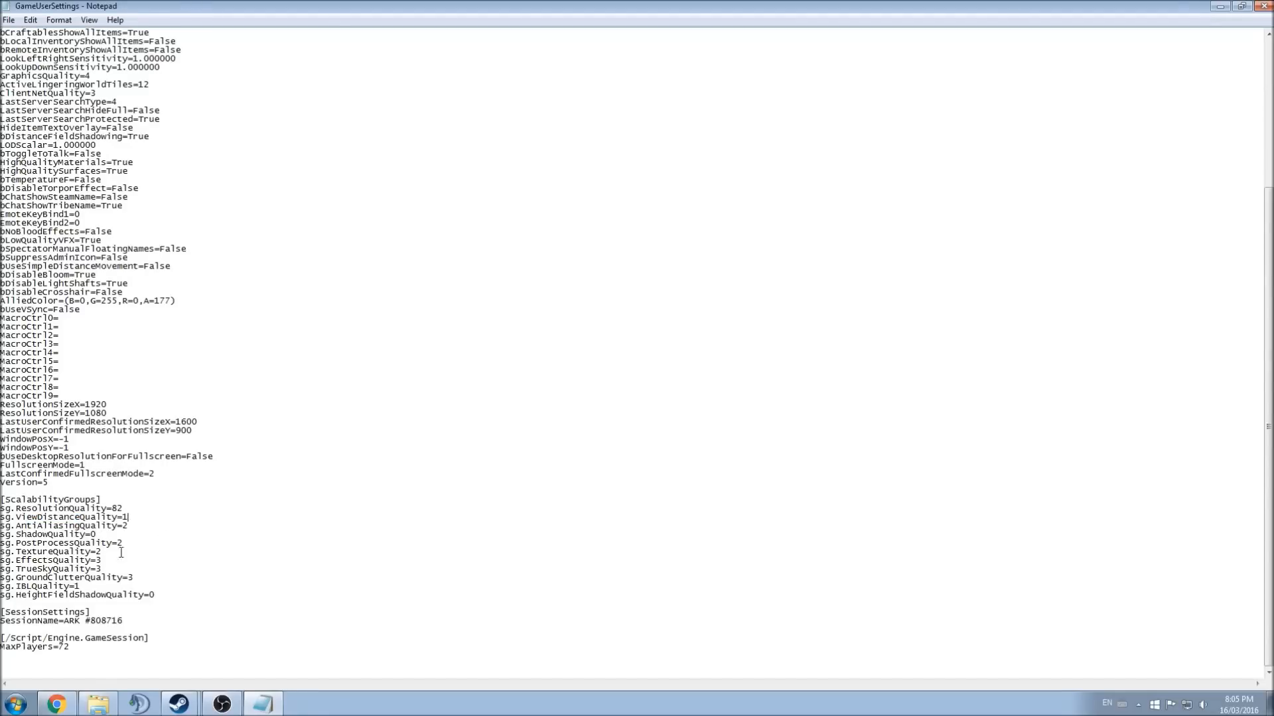
scroll("up", 3)
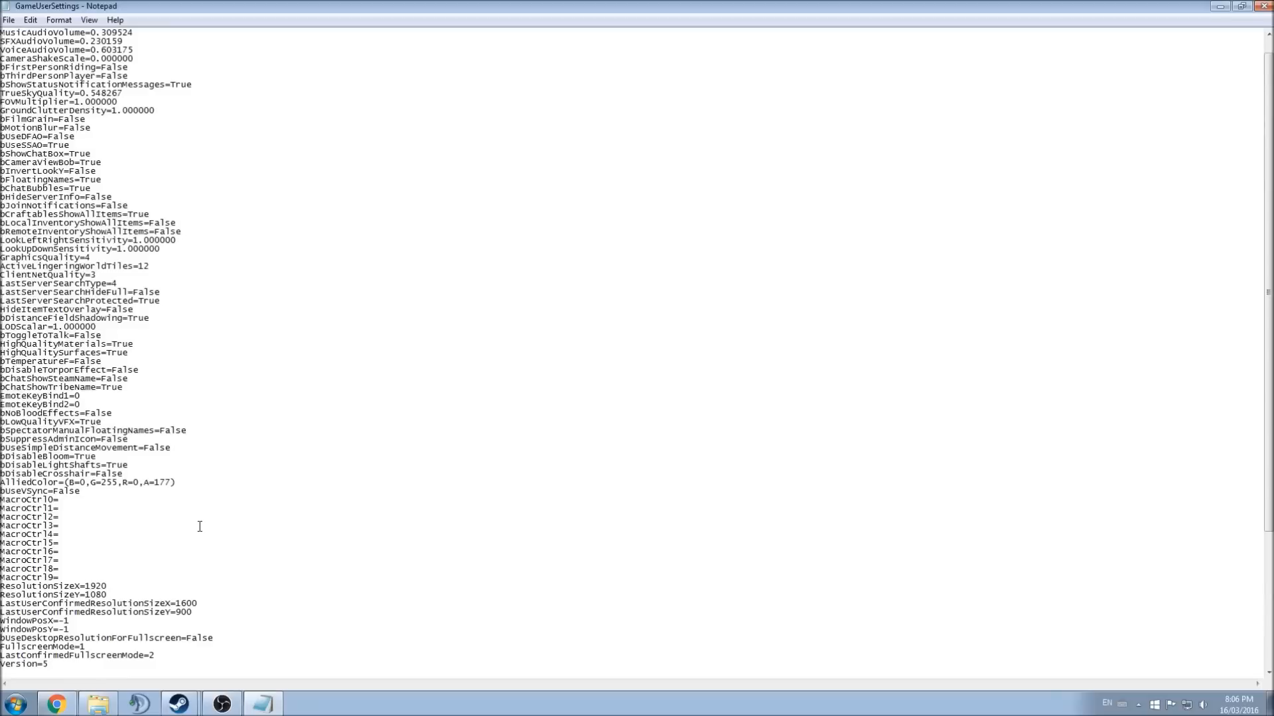
scroll("up", 3)
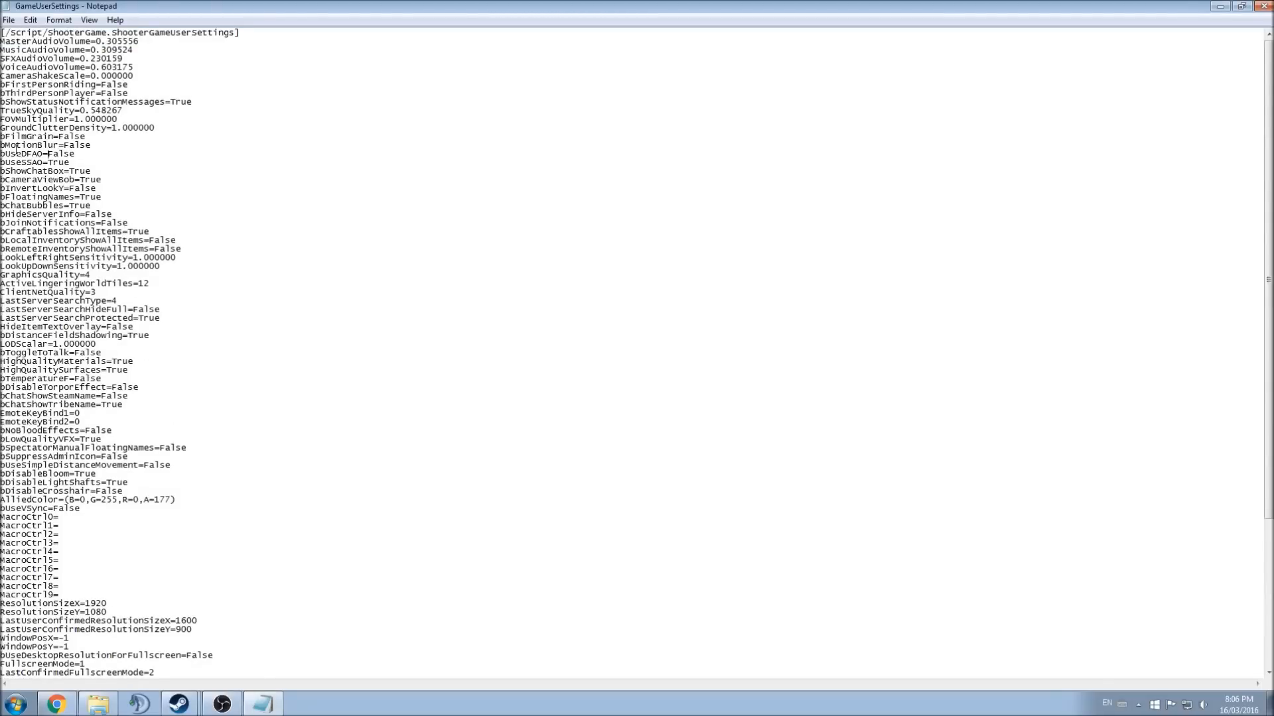
double_click(75, 145)
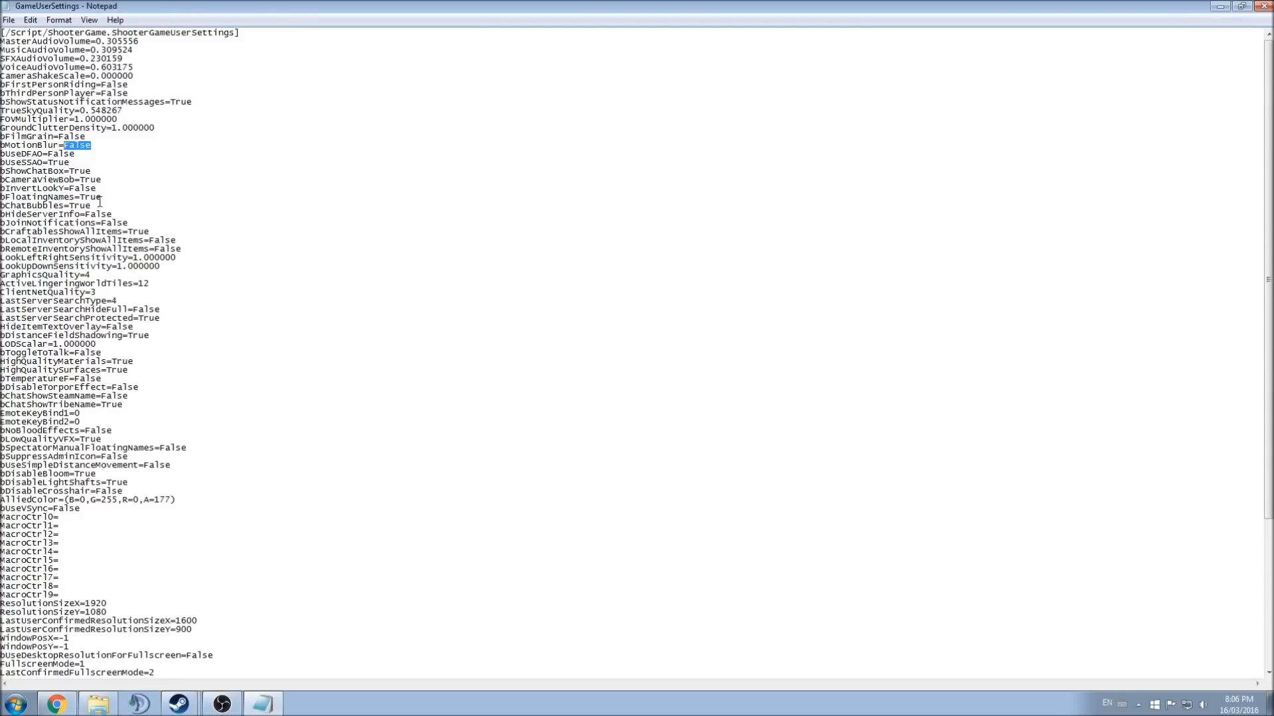
left_click(139, 213)
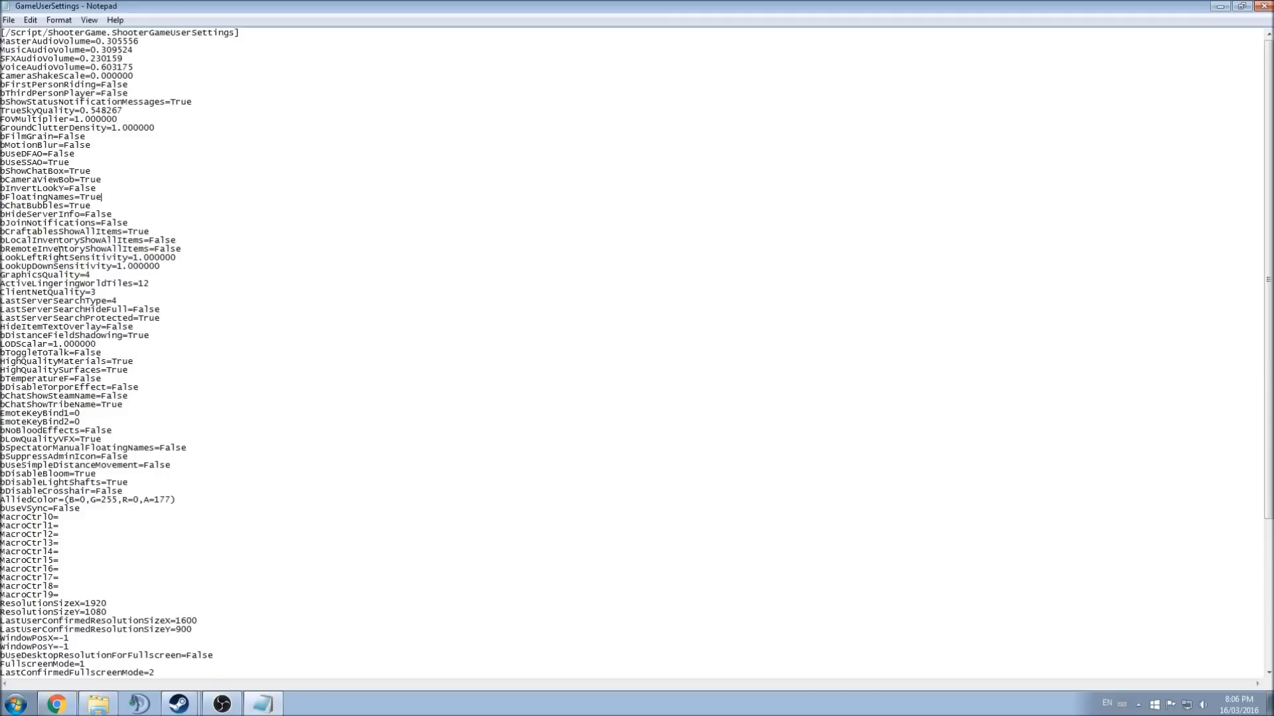
mouse_move(144, 162)
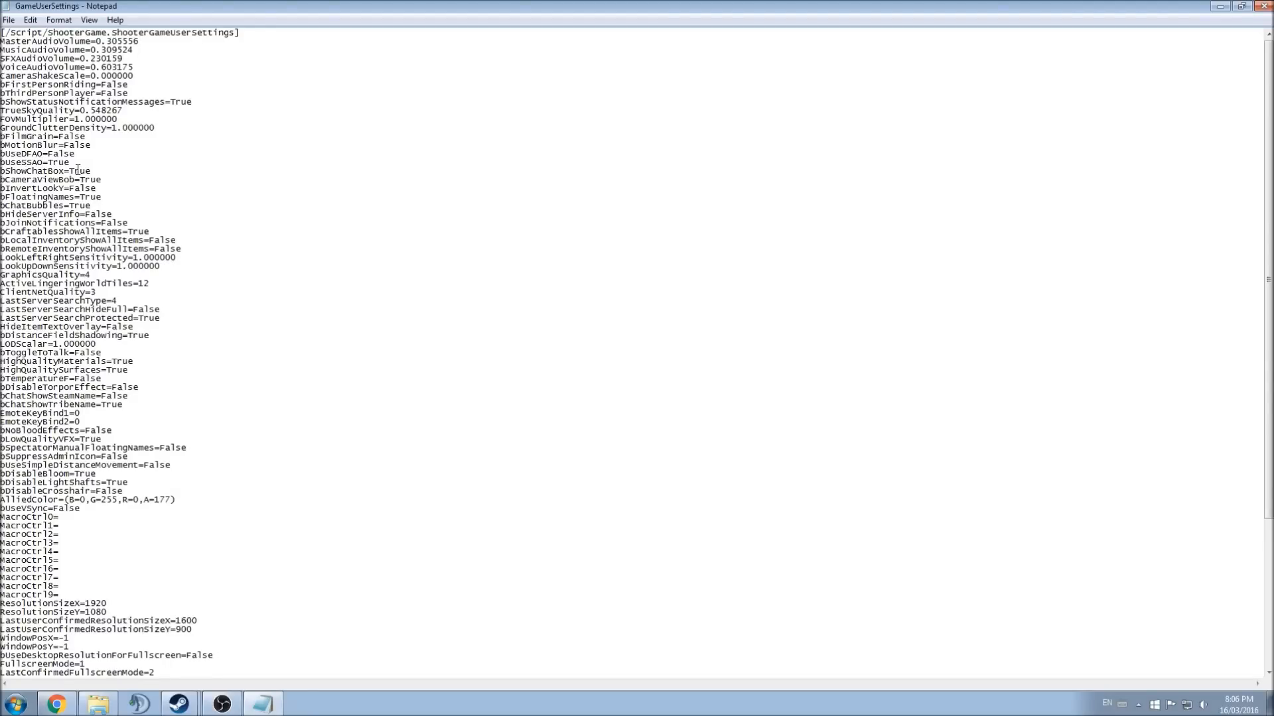
left_click_drag(48, 154, 66, 161)
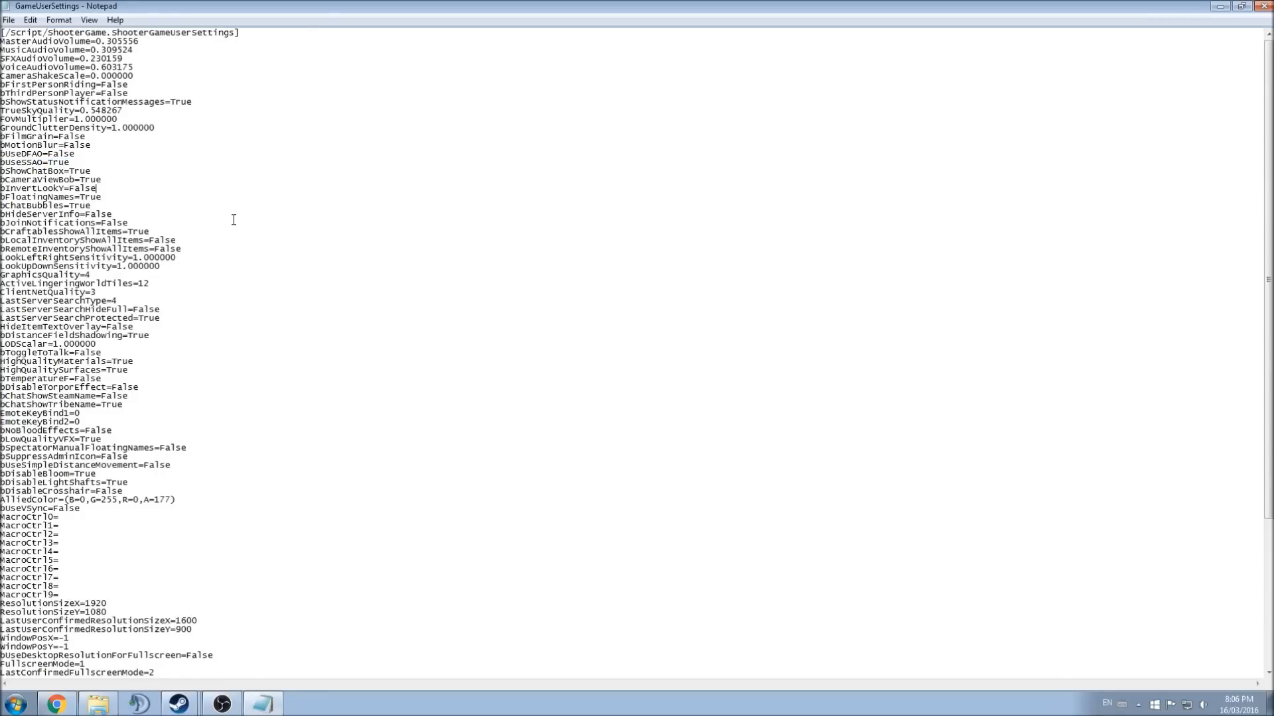
mouse_move(286, 240)
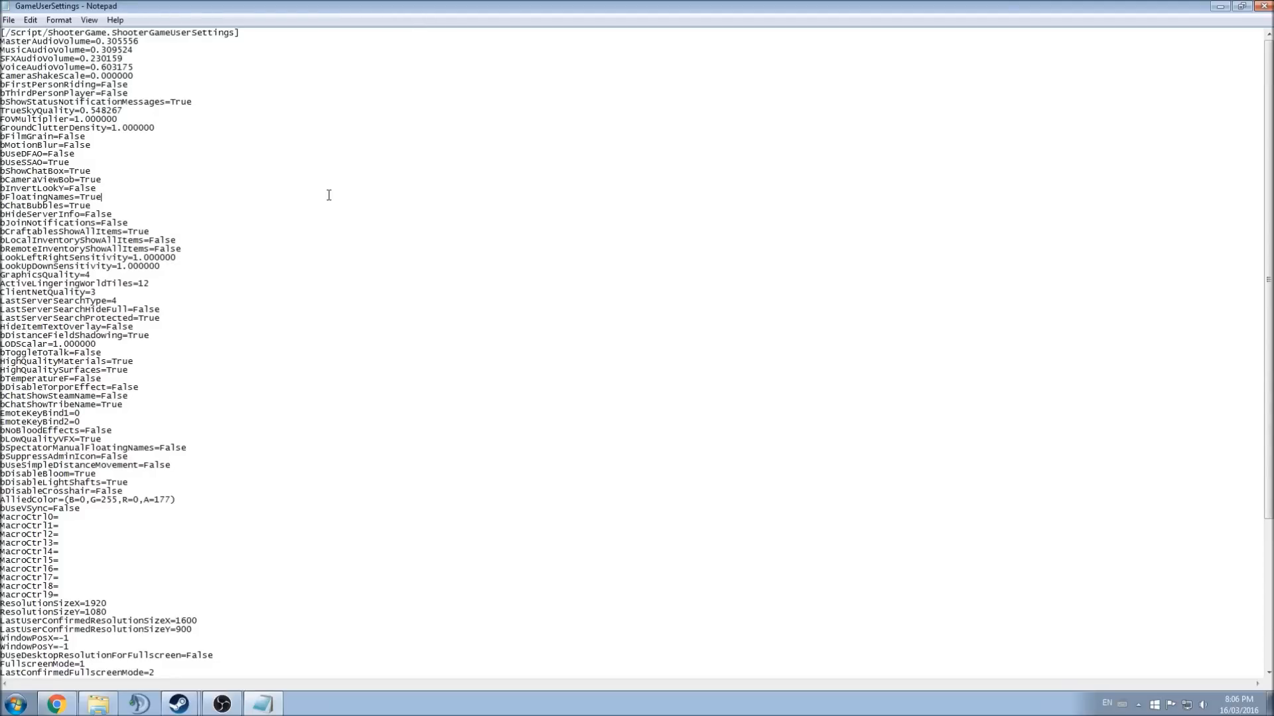
mouse_move(340, 291)
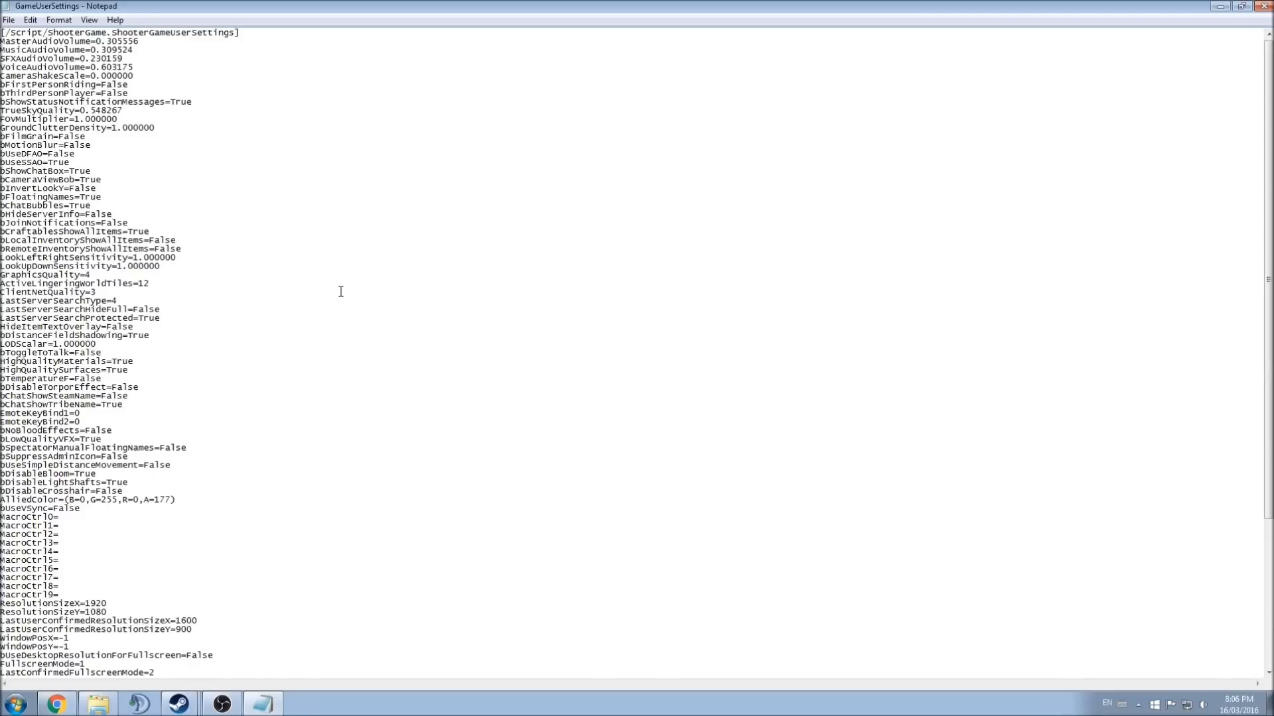
Scroll through the ScalabilityGroups section to review the edited values
scroll("down", 3)
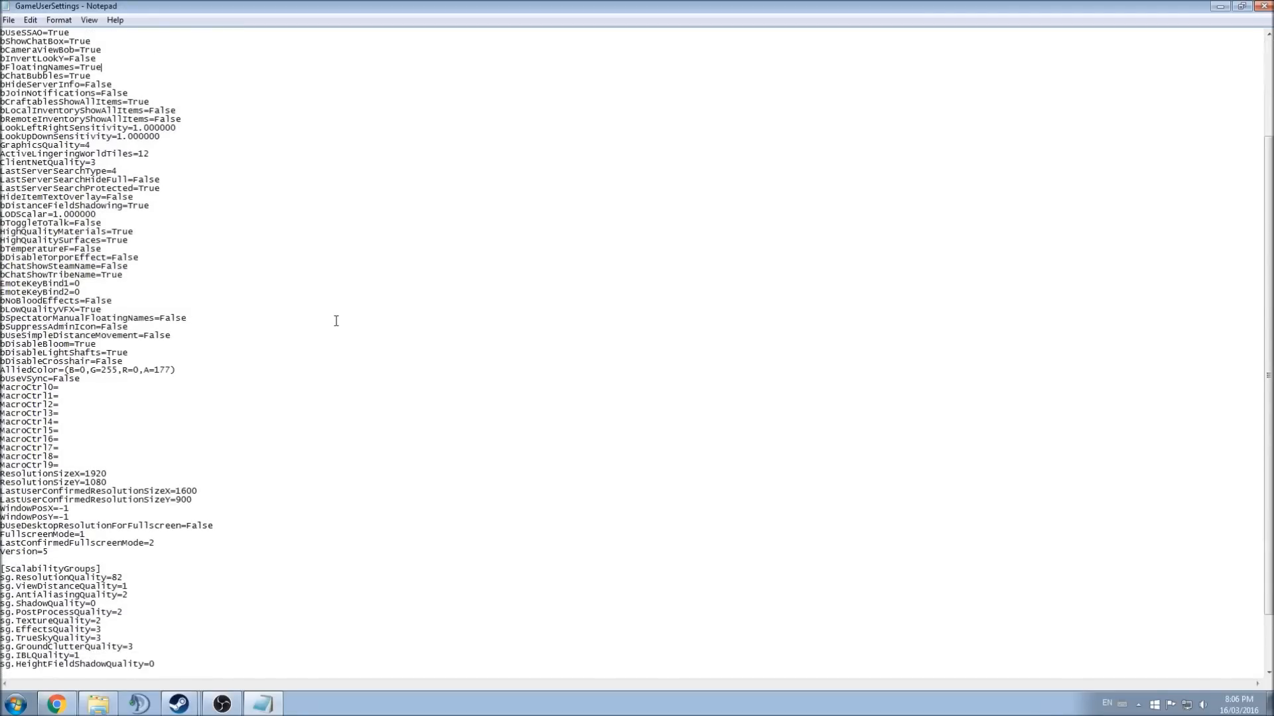
mouse_move(357, 332)
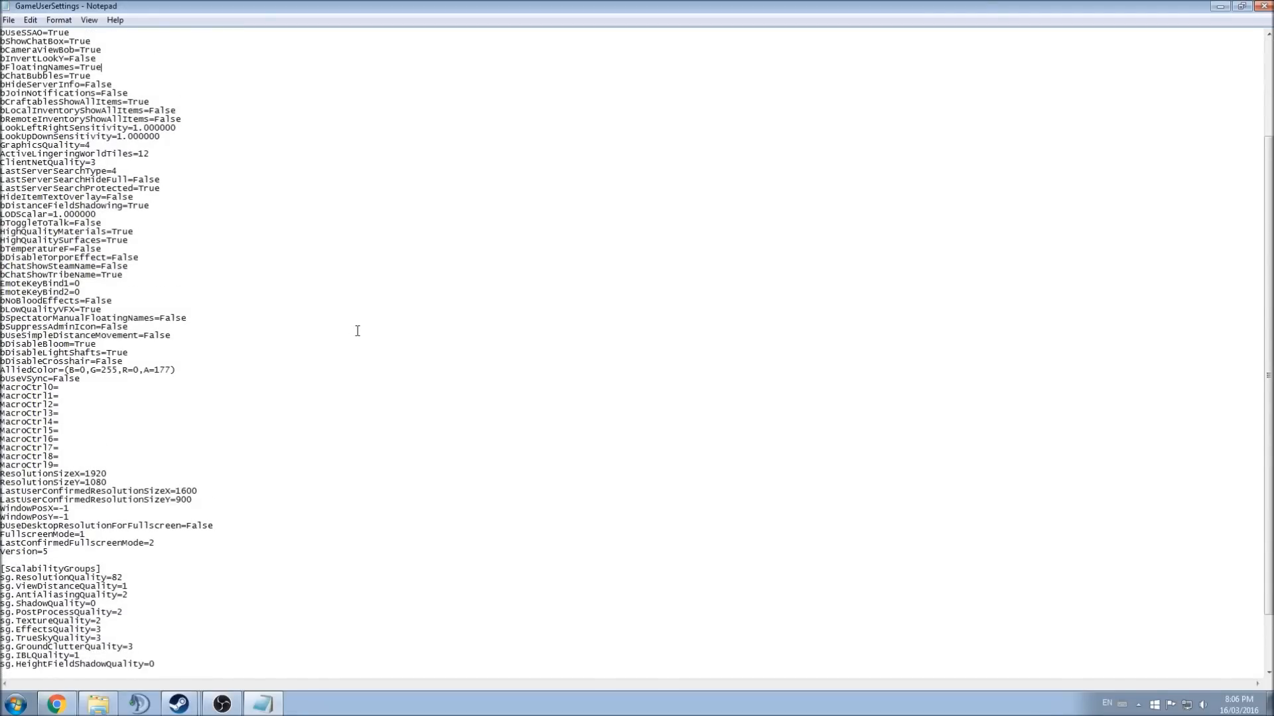
scroll("down", 3)
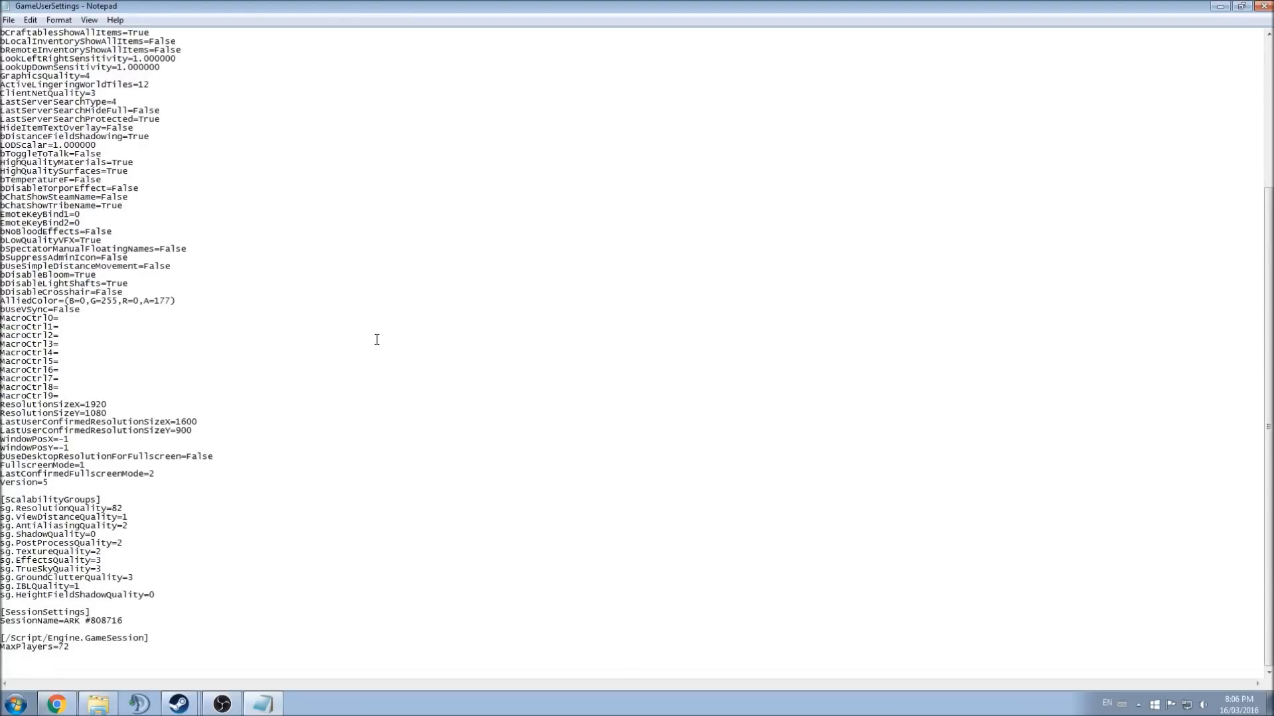
scroll("up", 3)
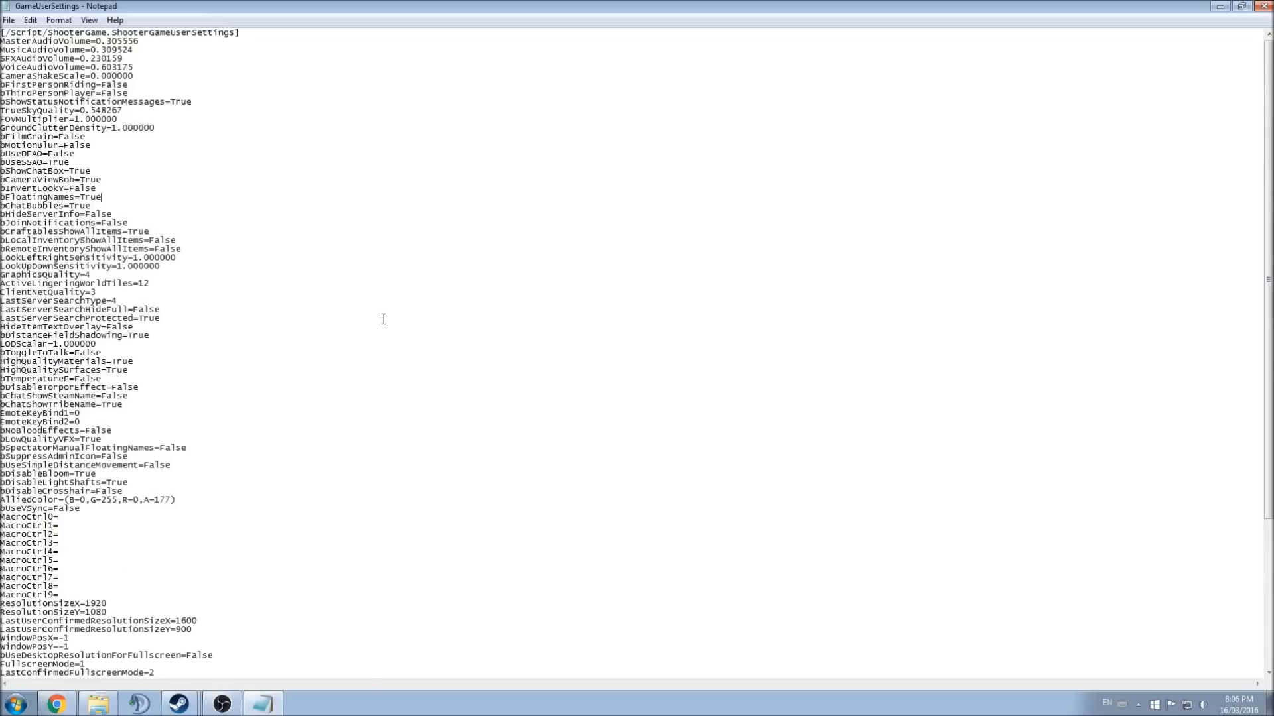
scroll("down", 3)
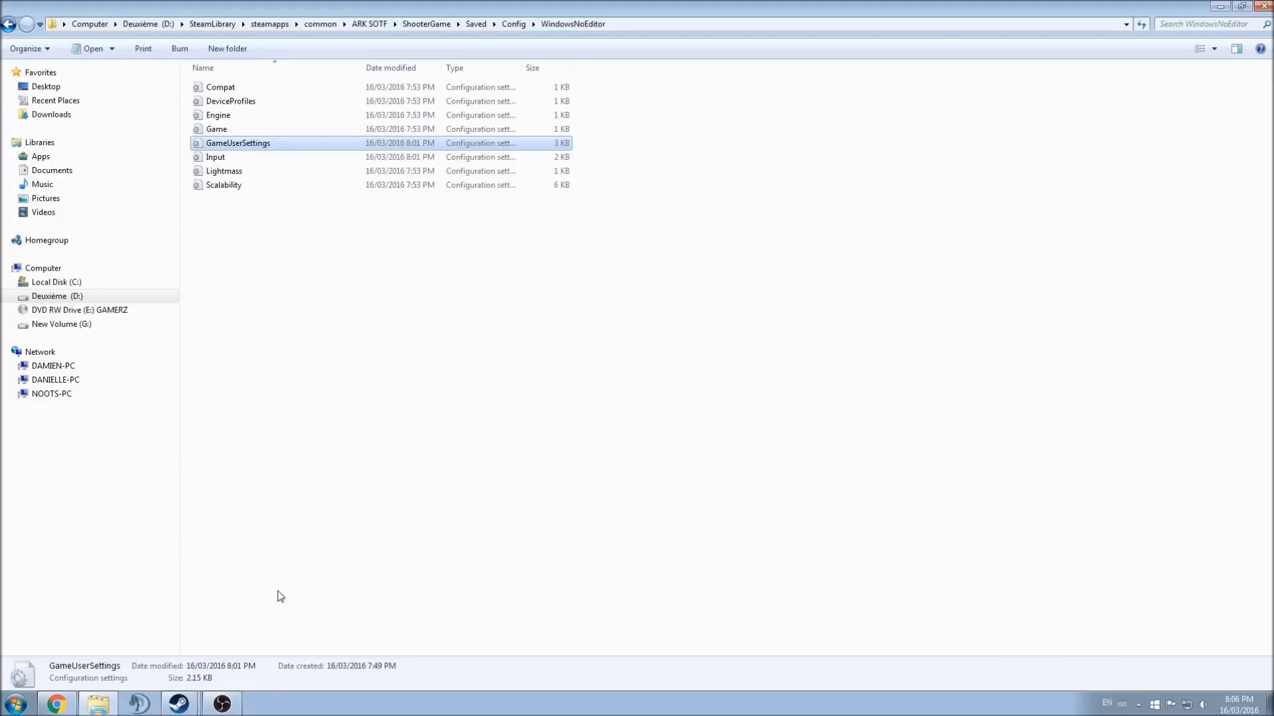
Mark GameUserSettings as Read-only in its file properties and confirm with OK
right_click(237, 144)
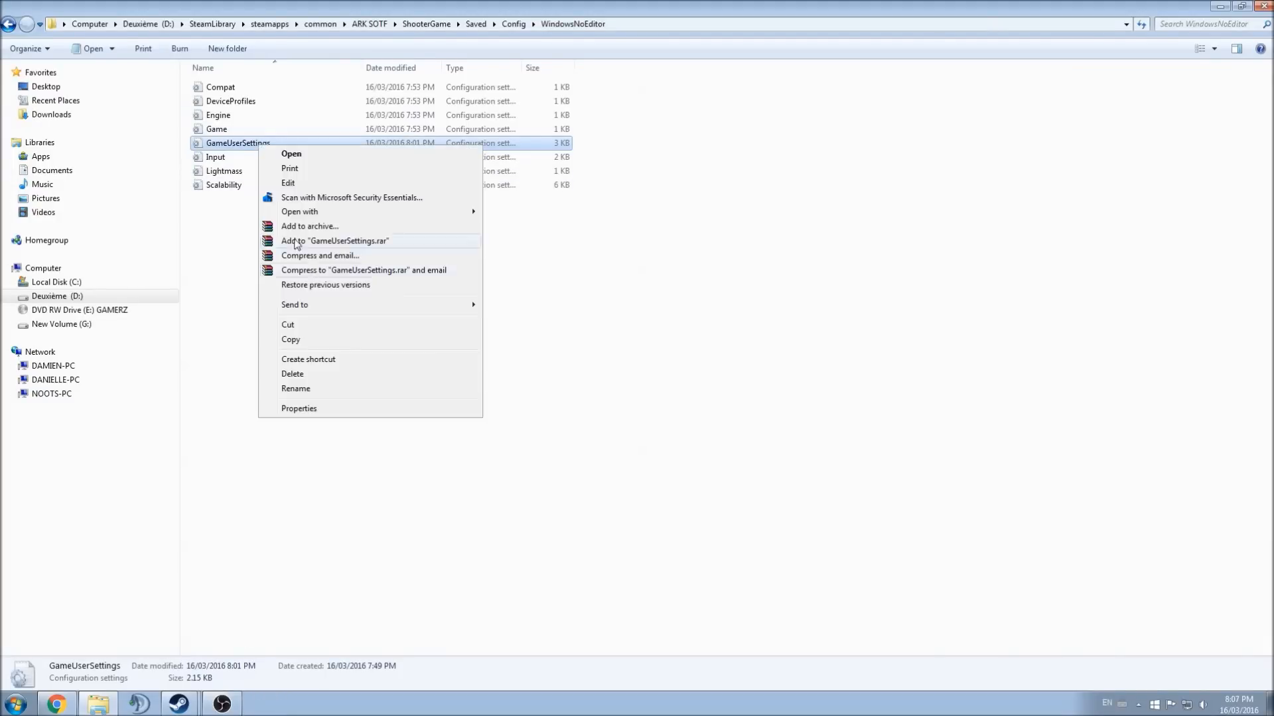
left_click(299, 408)
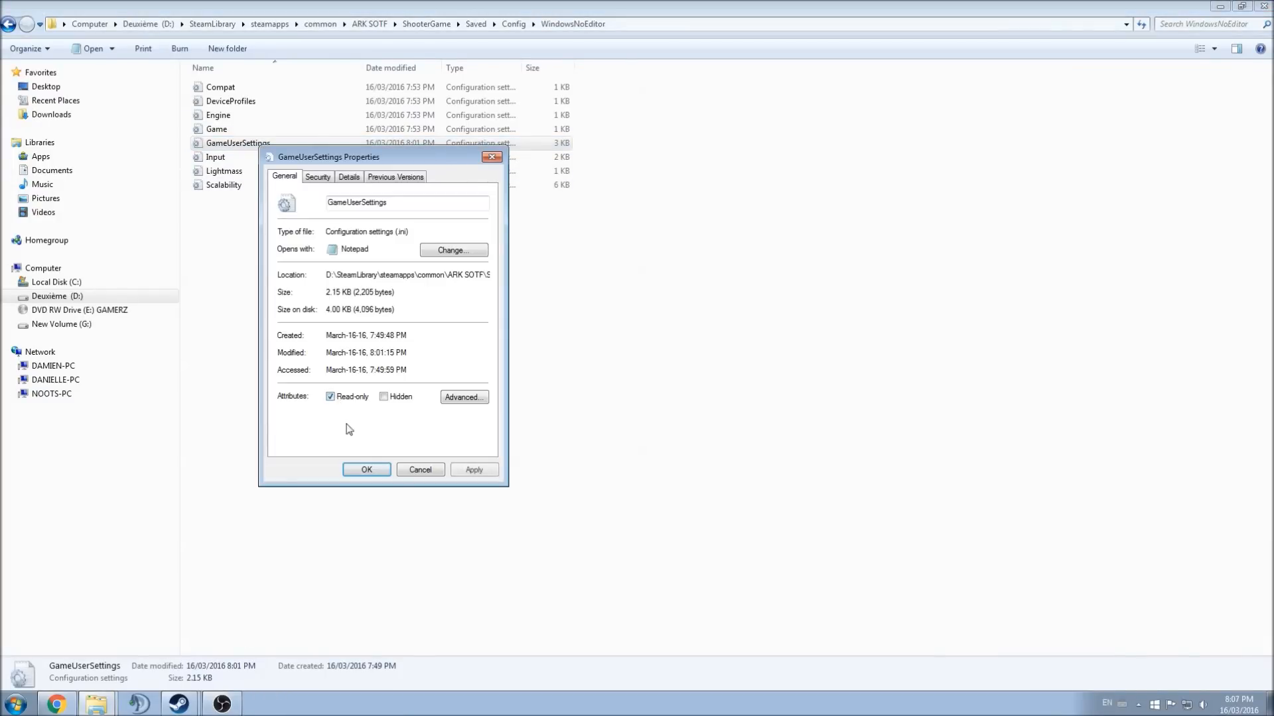
left_click(366, 470)
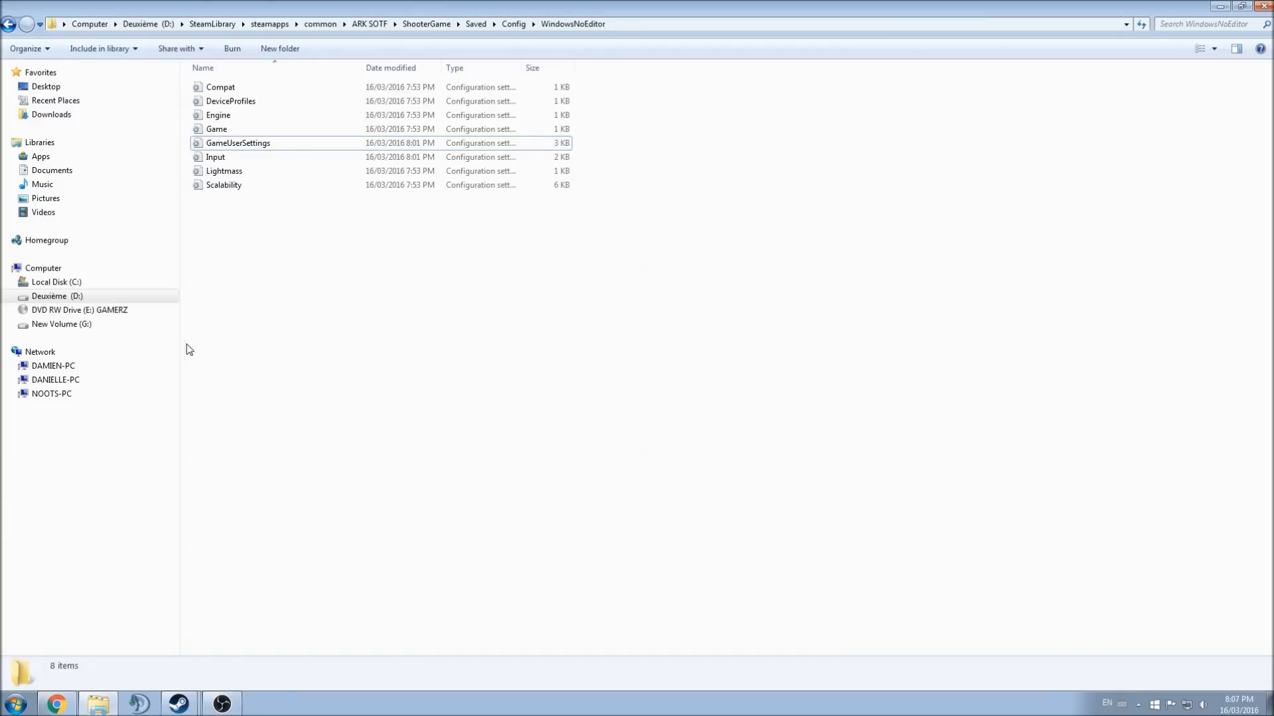
mouse_move(238, 148)
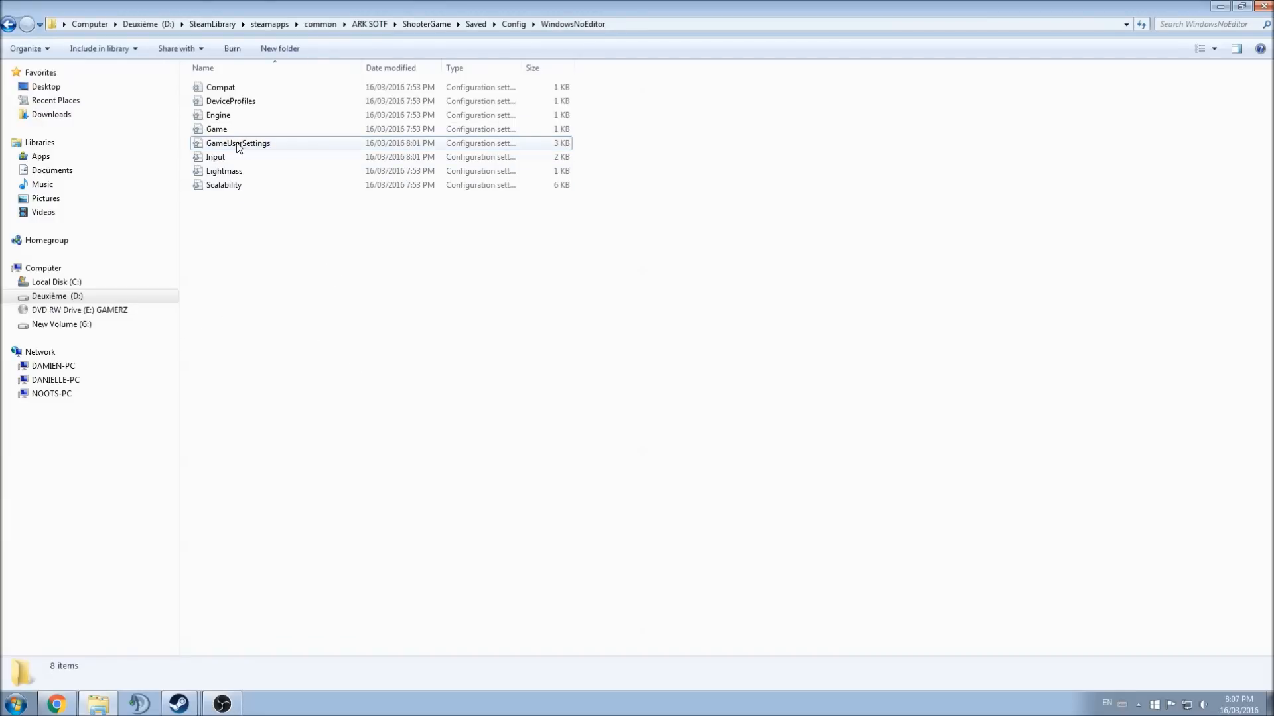
double_click(238, 144)
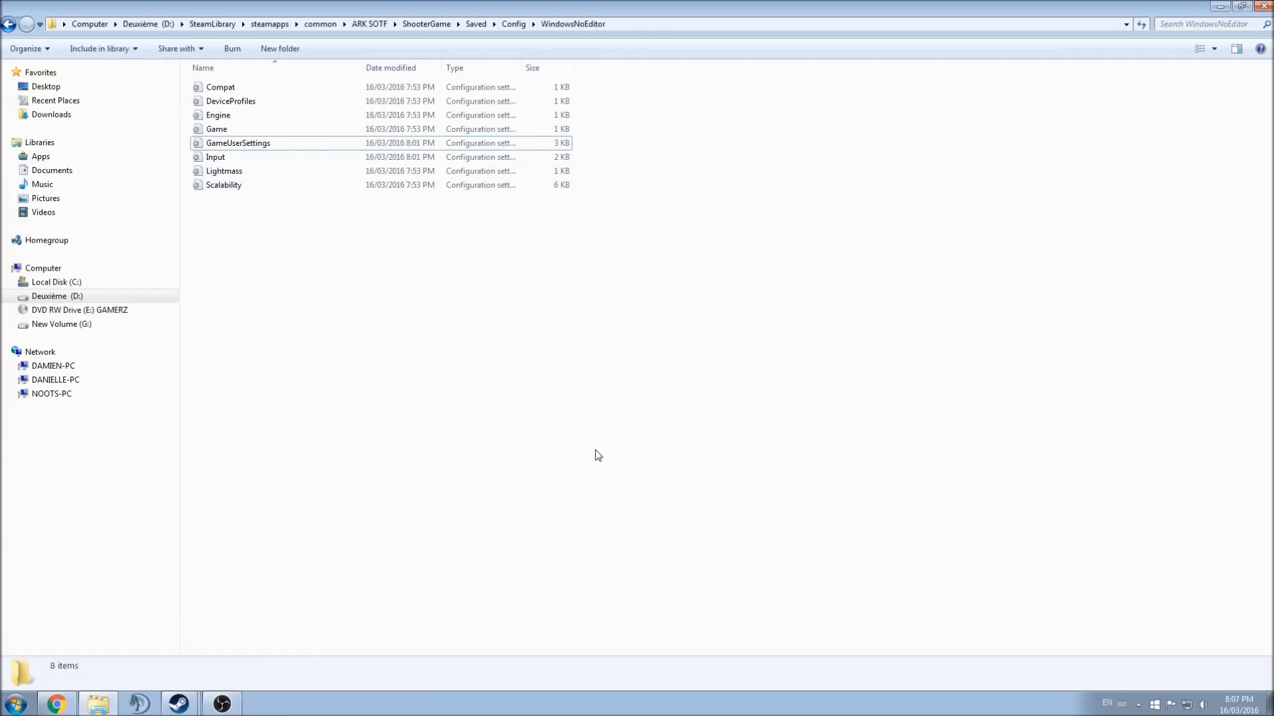
mouse_move(592, 443)
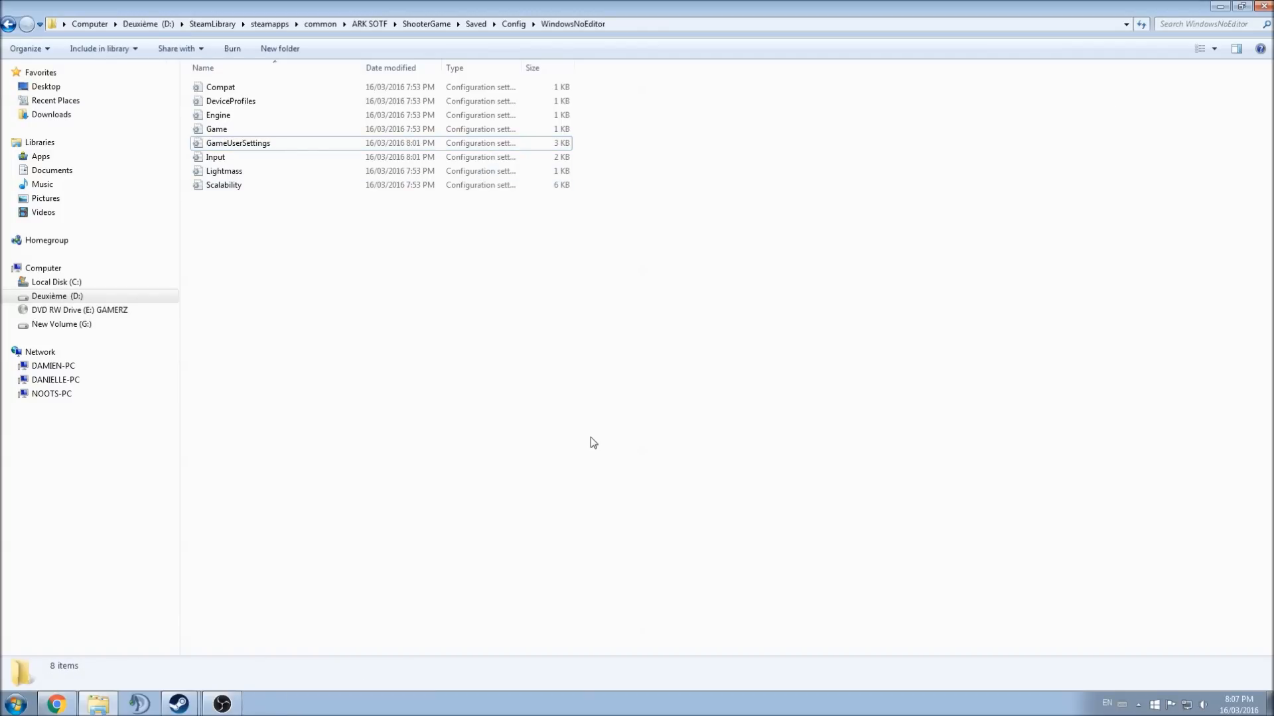